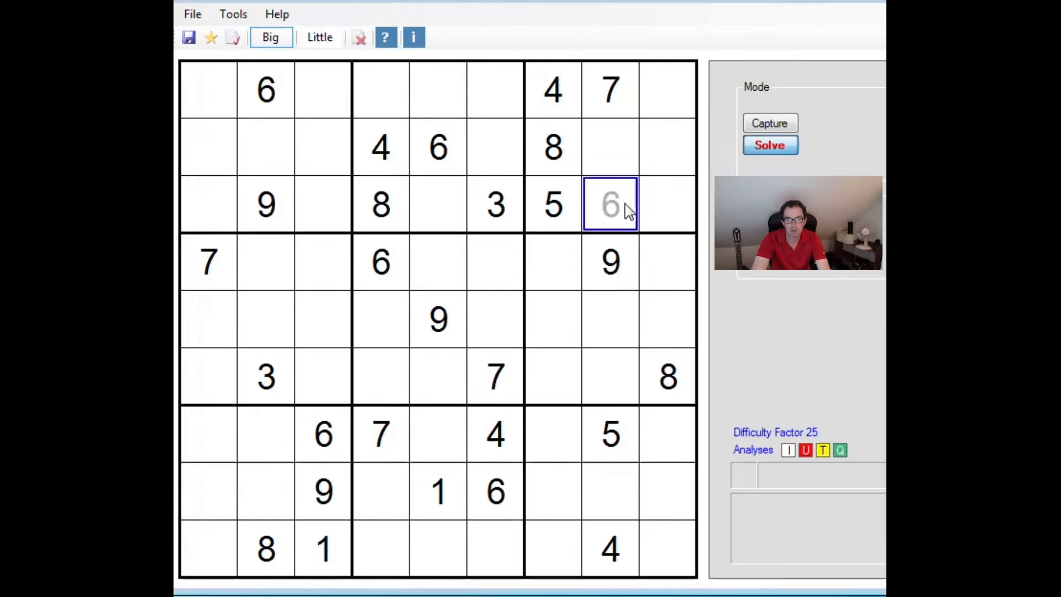
# Pencil candidate marks in Little mode and enter blue 9, 7, 8, 3 and 2 in Big mode
pyautogui.click(320, 37)
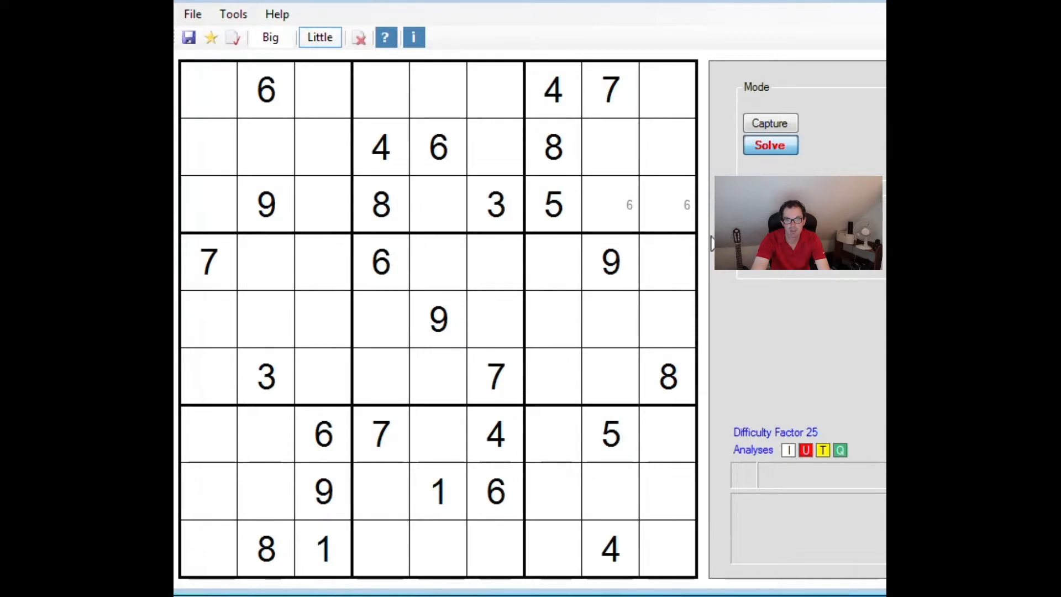
pyautogui.moveTo(325, 80)
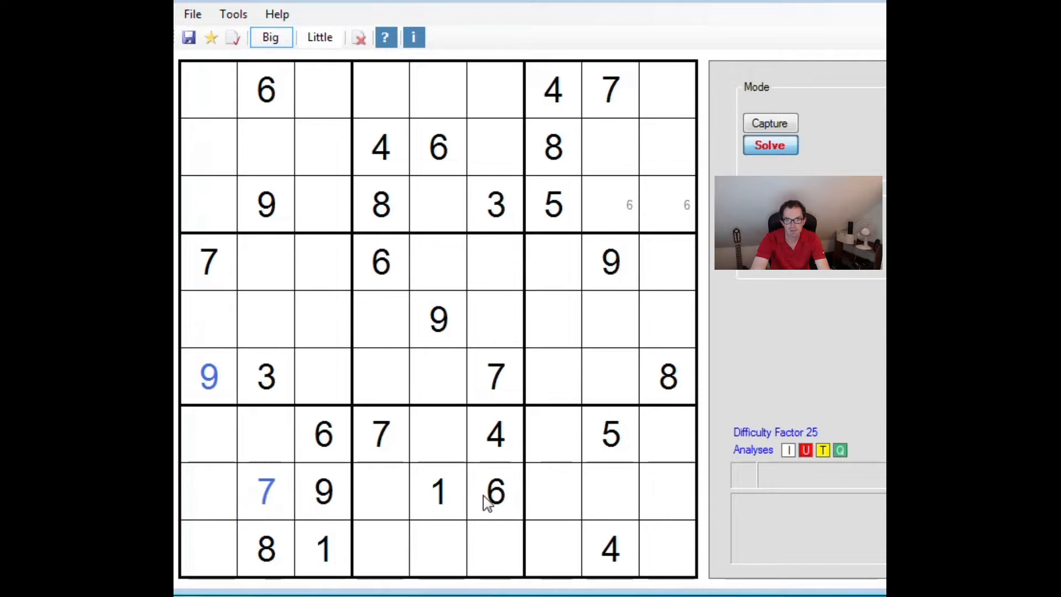
pyautogui.click(319, 37)
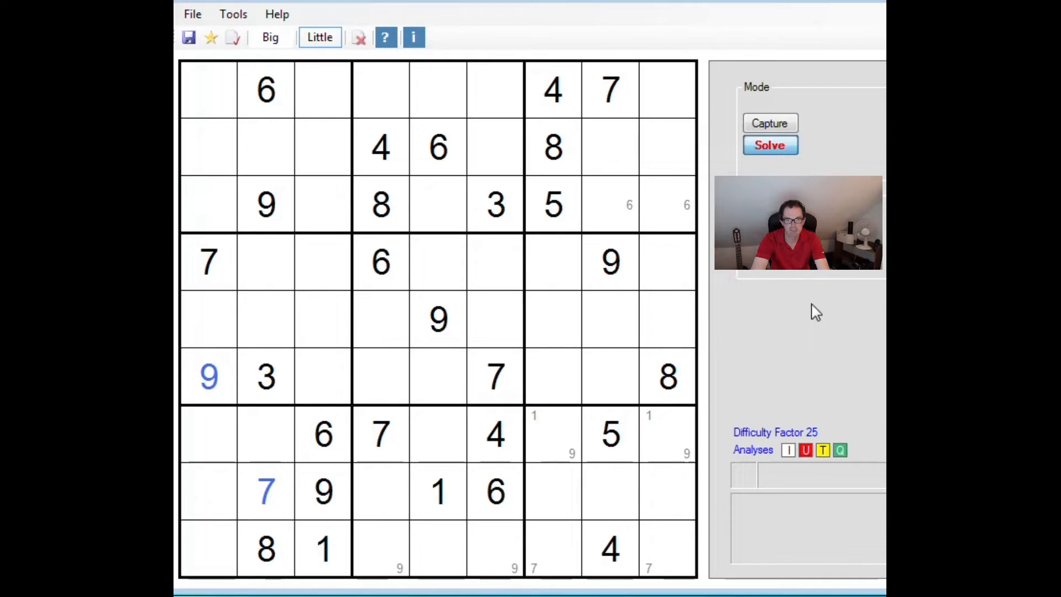
pyautogui.moveTo(265, 552)
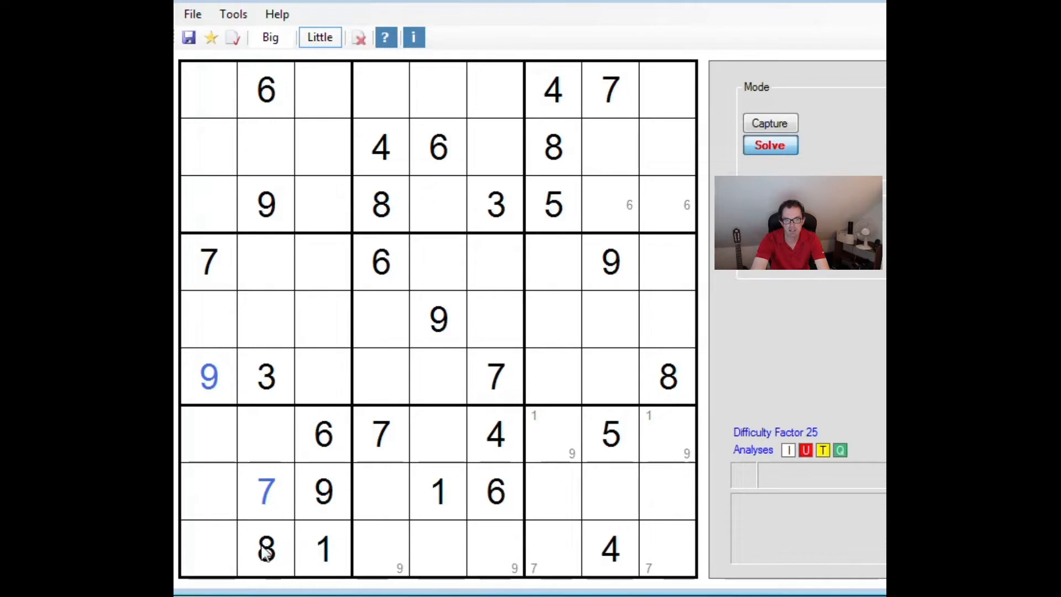
pyautogui.click(270, 38)
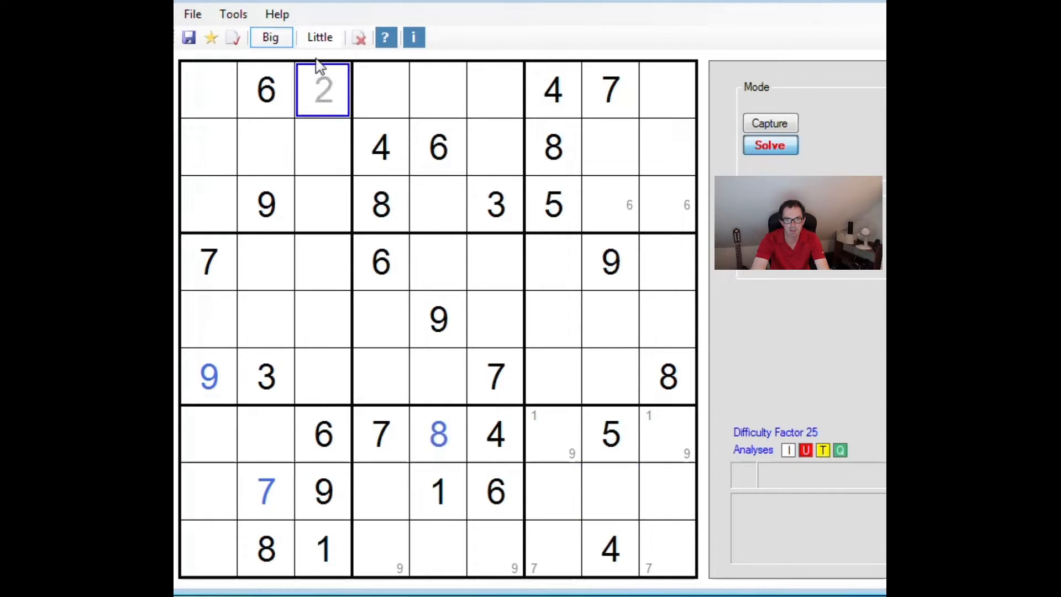
pyautogui.click(319, 36)
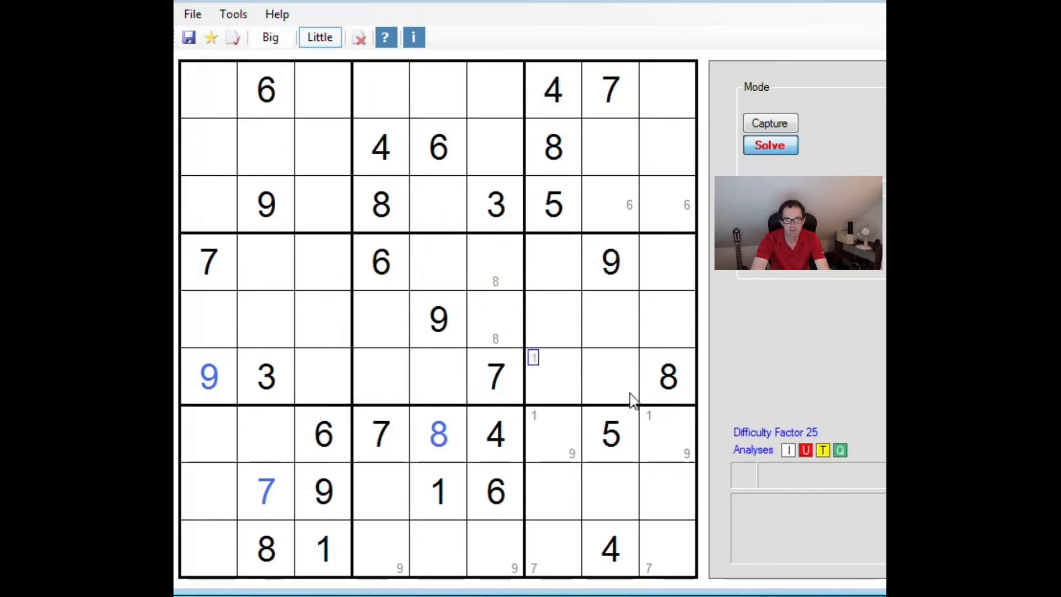
pyautogui.click(265, 433)
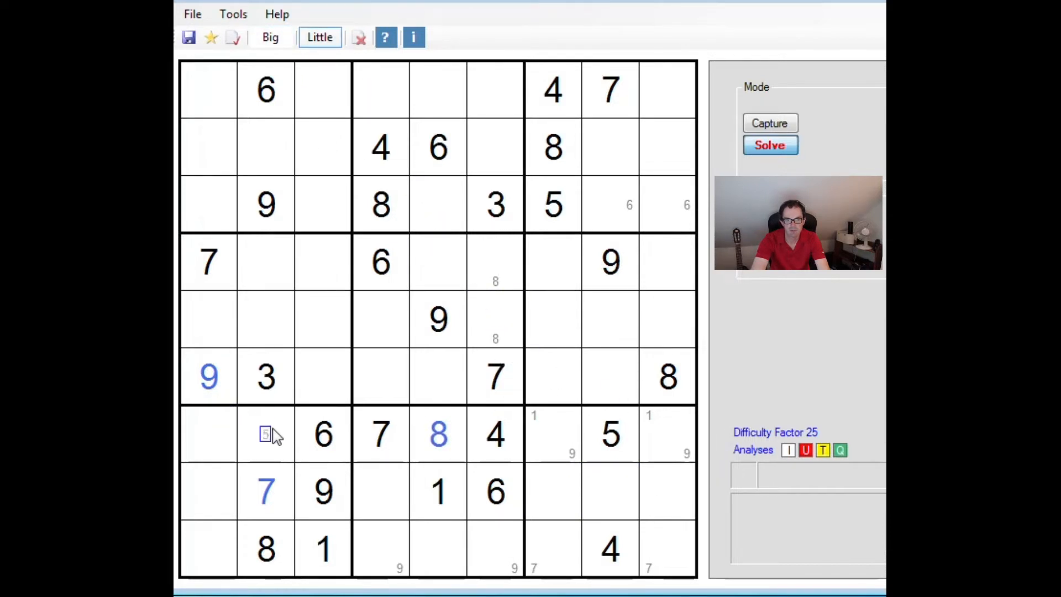
pyautogui.click(270, 38)
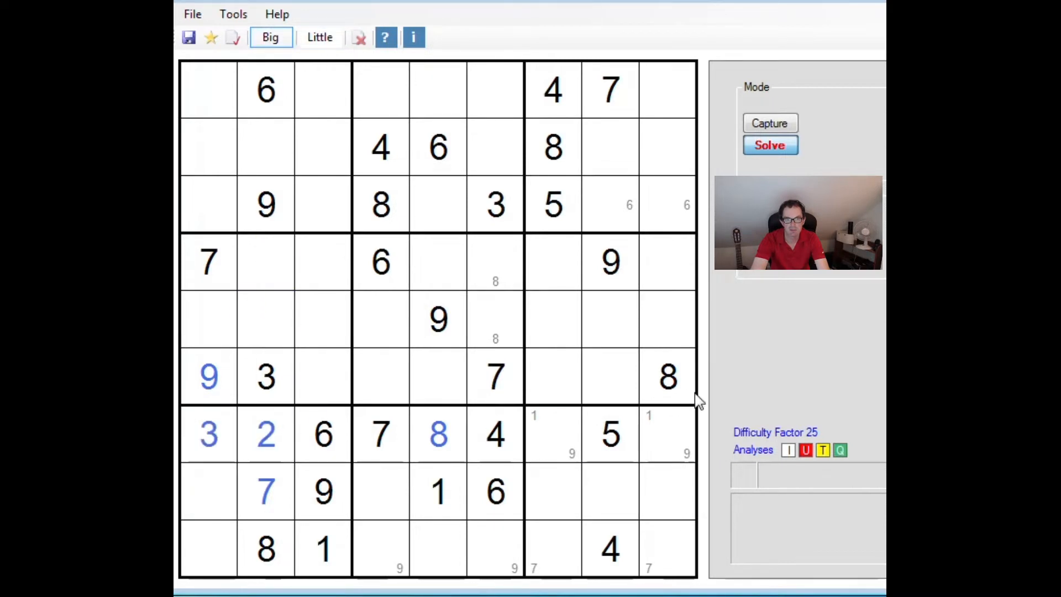
# Enter 5 in row 8, 7 in row 3, 3 and 7 in column 3, and pencil 3s in row 2
pyautogui.click(320, 37)
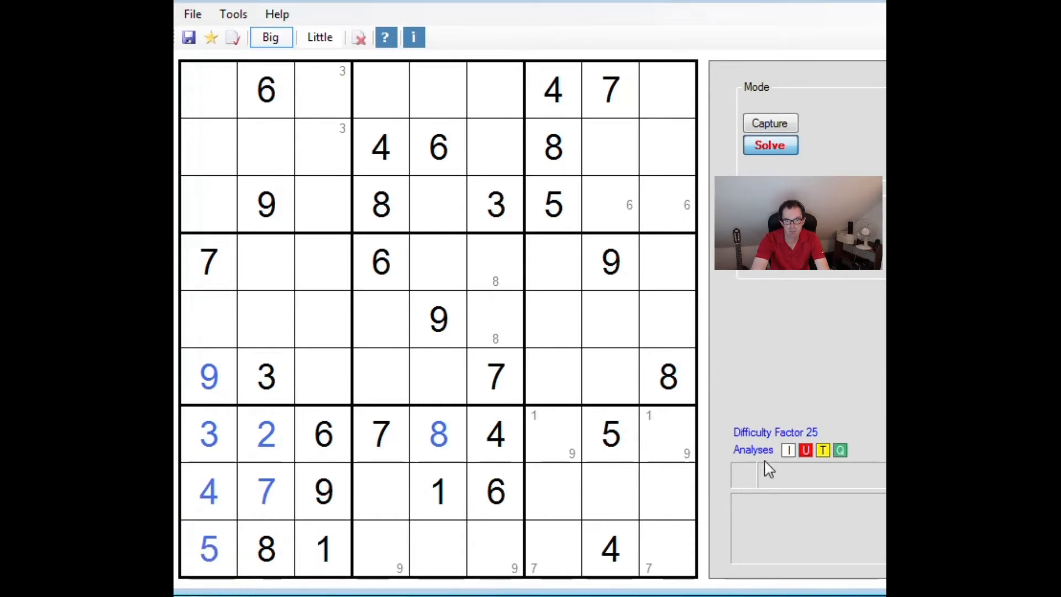
pyautogui.click(380, 491)
pyautogui.write('5')
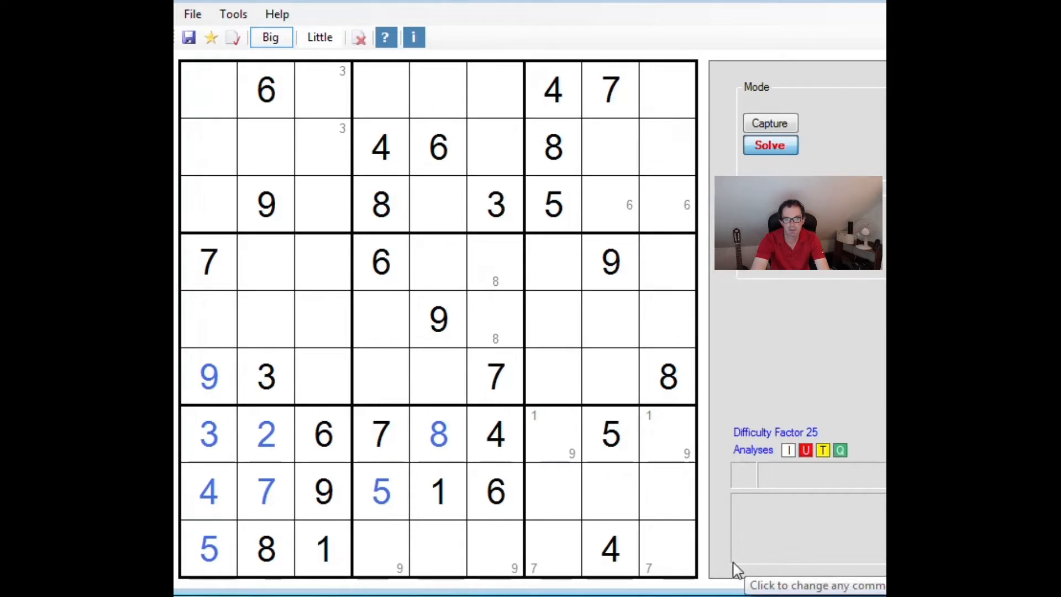
pyautogui.click(438, 204)
pyautogui.write('7')
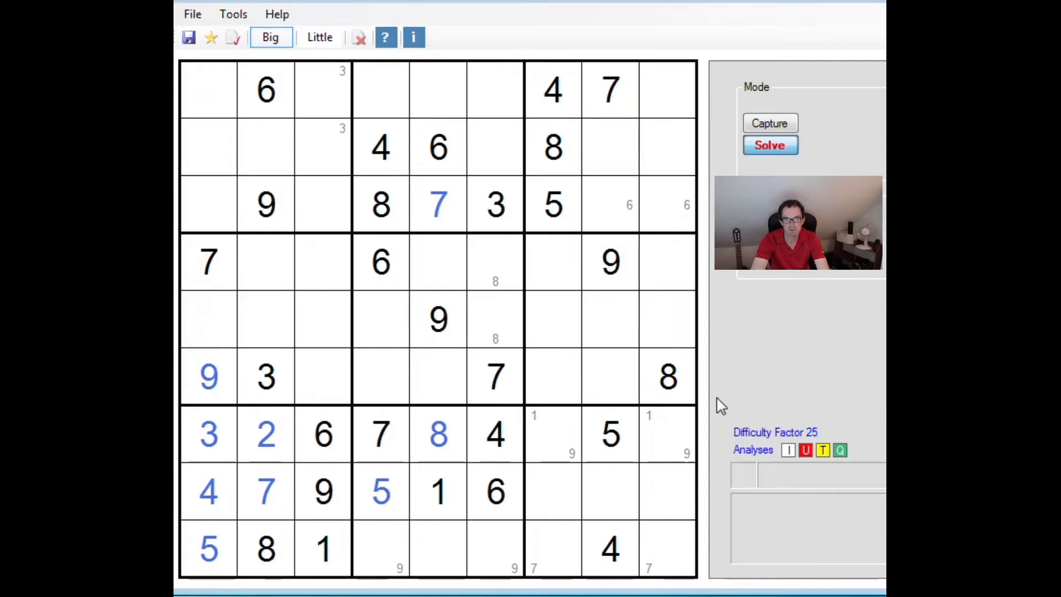
pyautogui.click(321, 147)
pyautogui.write('7')
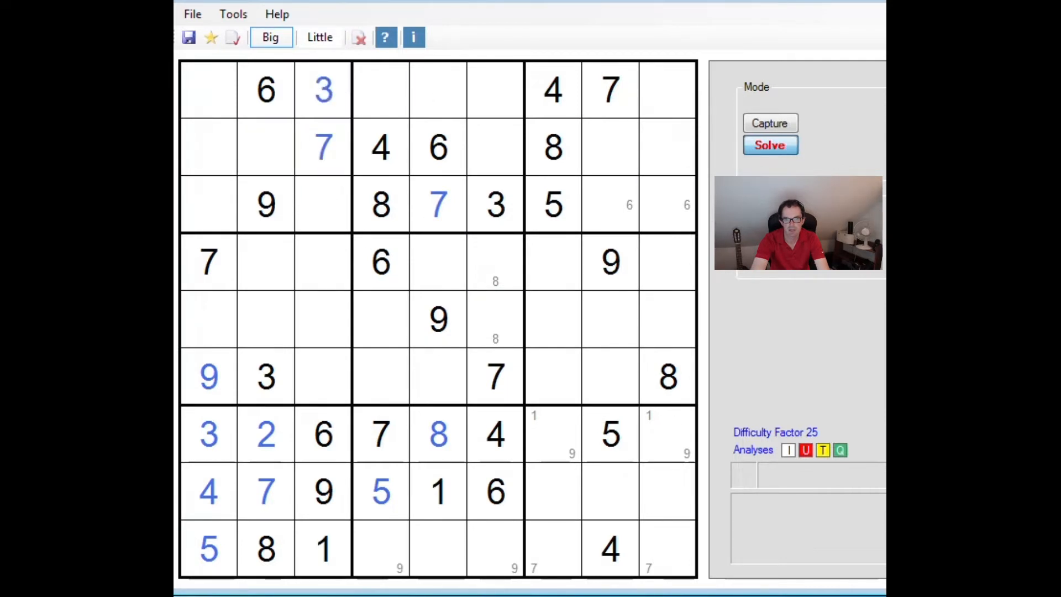
pyautogui.click(319, 36)
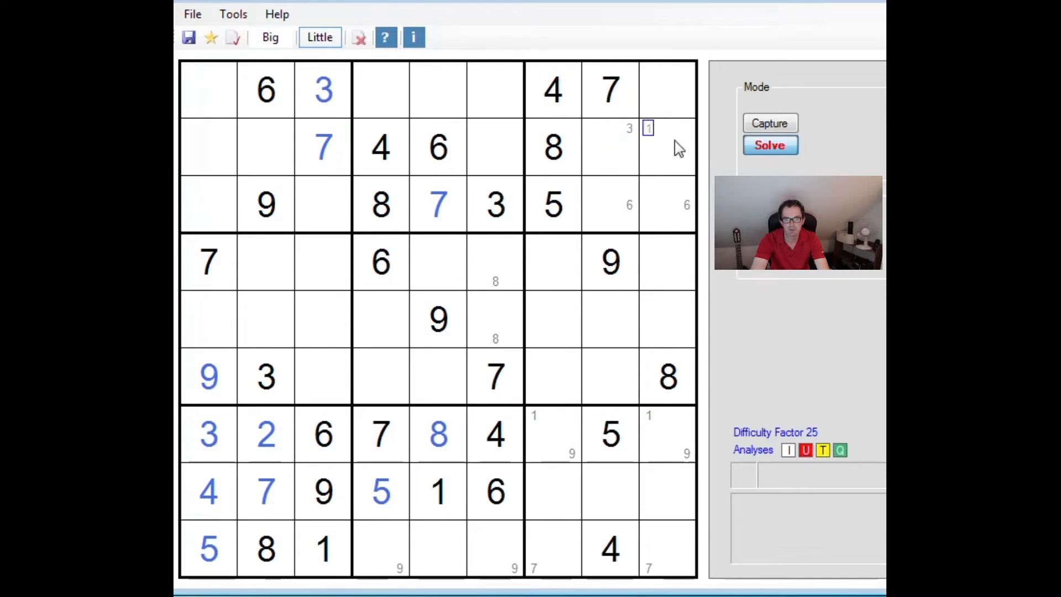
pyautogui.moveTo(755, 277)
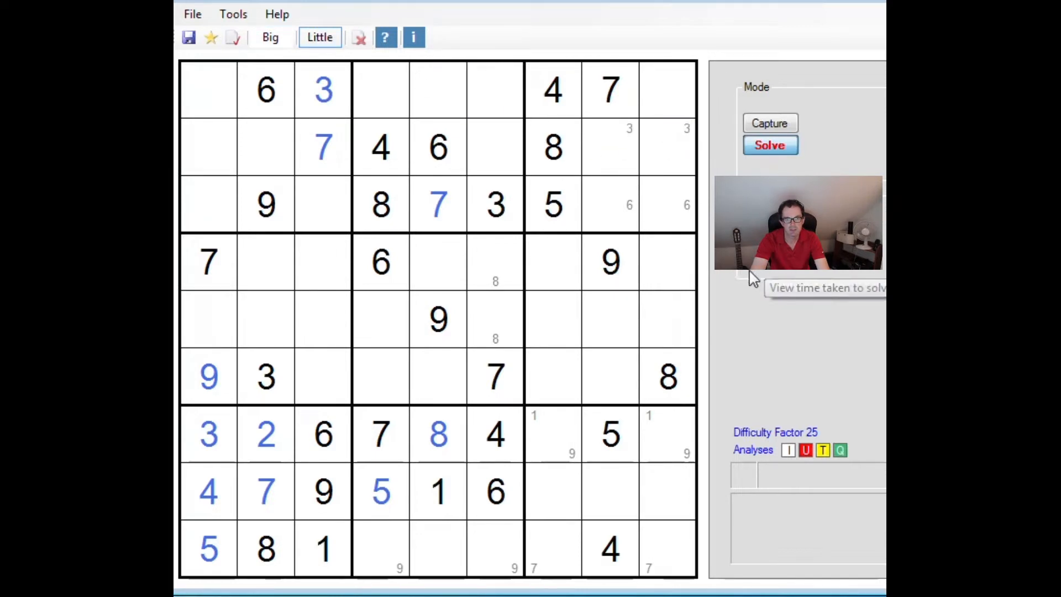
pyautogui.moveTo(716, 304)
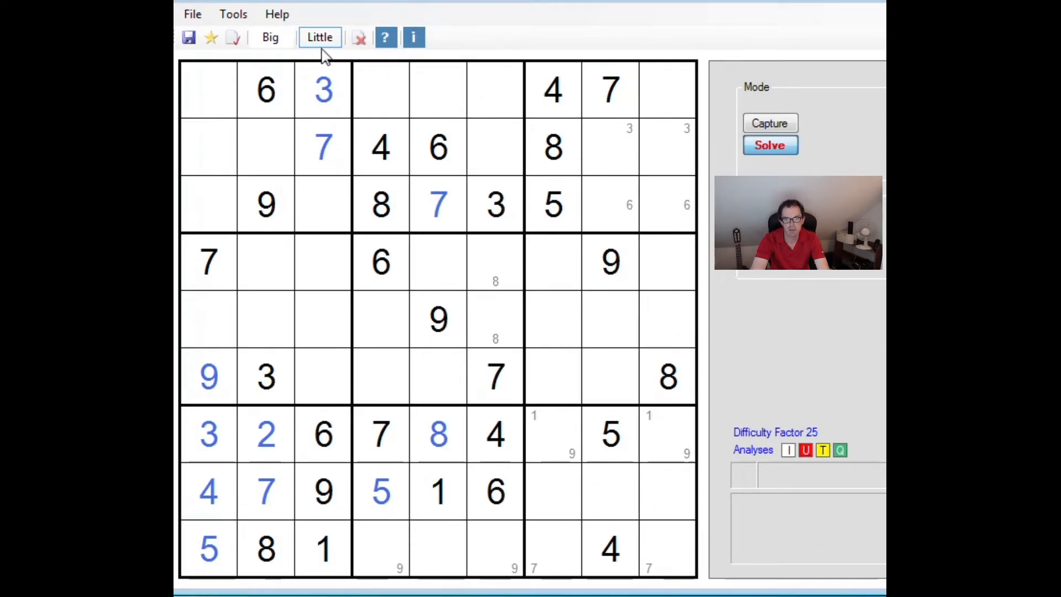
pyautogui.click(270, 38)
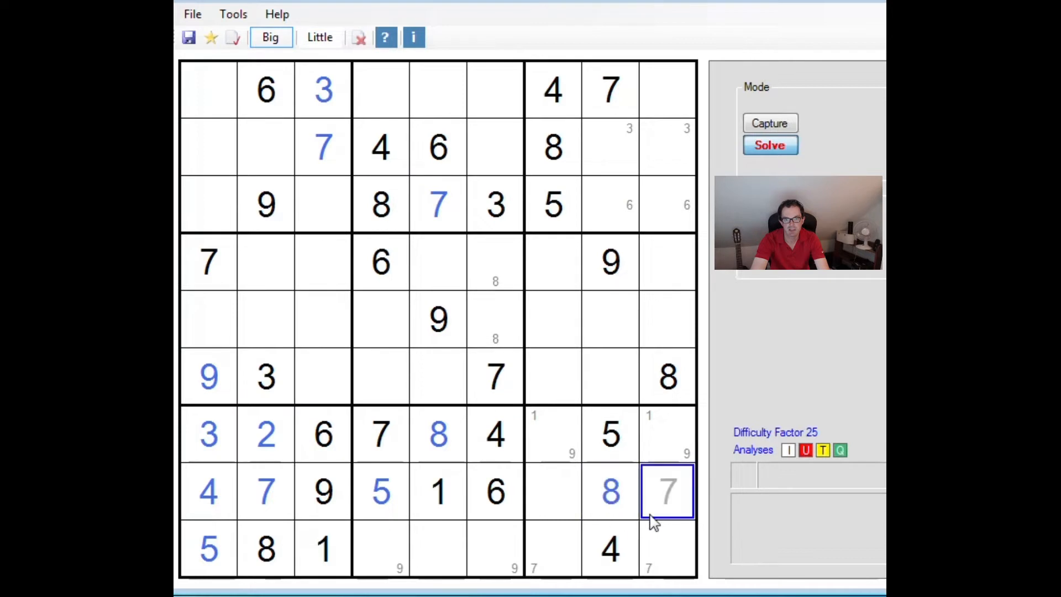
# Pencil candidates 2 and 3 in row 8 and 3 and 6 in row 9 in Little mode
pyautogui.click(320, 37)
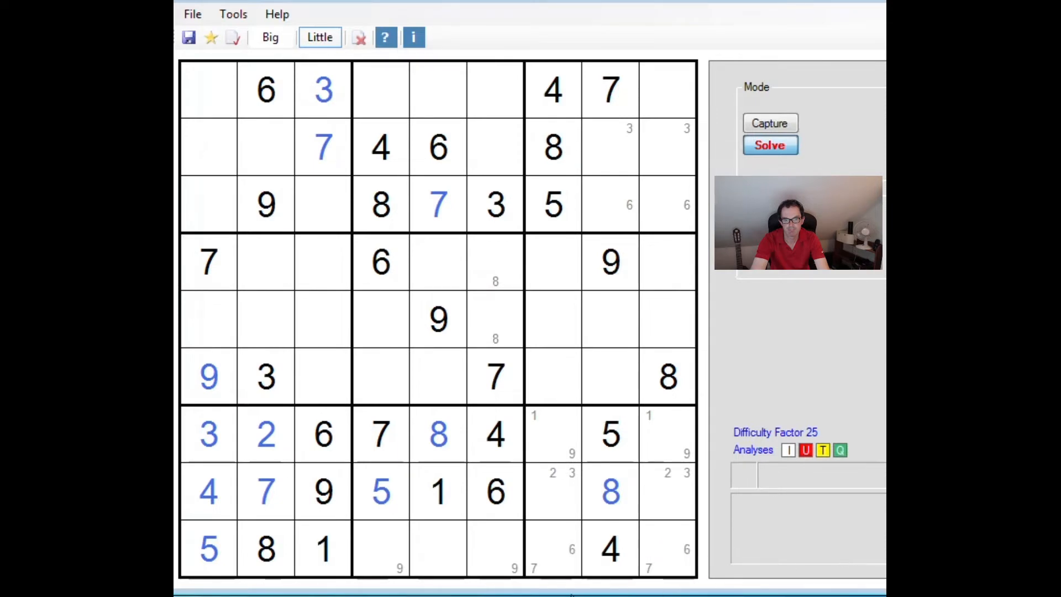
pyautogui.moveTo(427, 537)
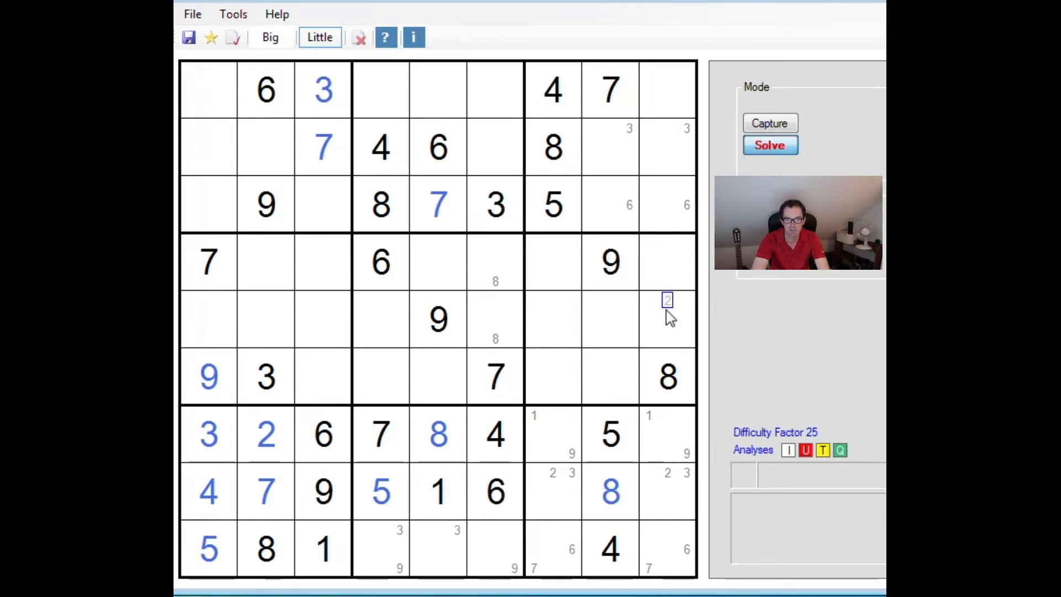
pyautogui.click(514, 548)
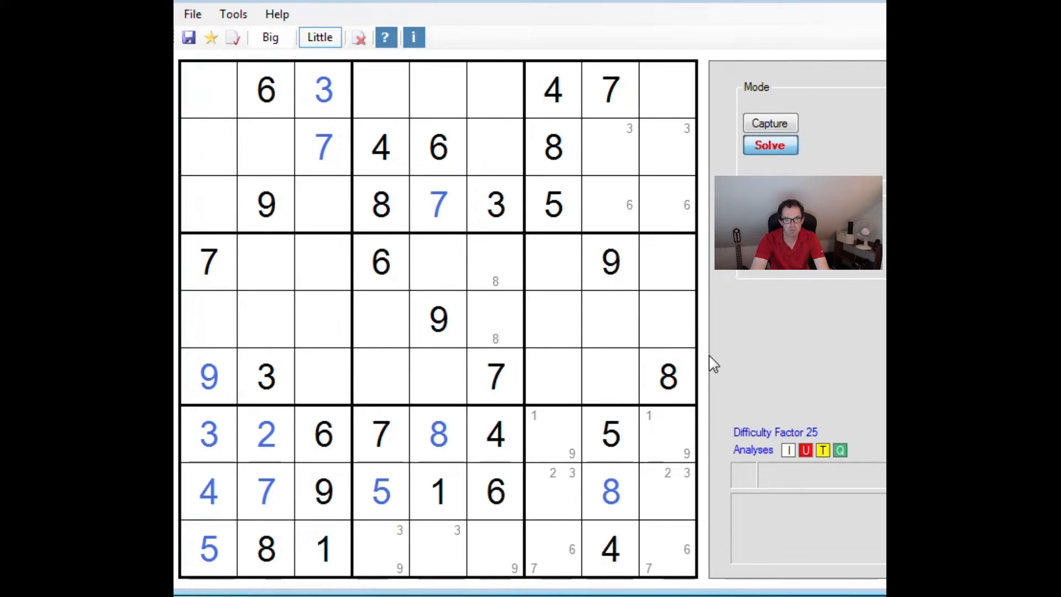
pyautogui.moveTo(709, 363)
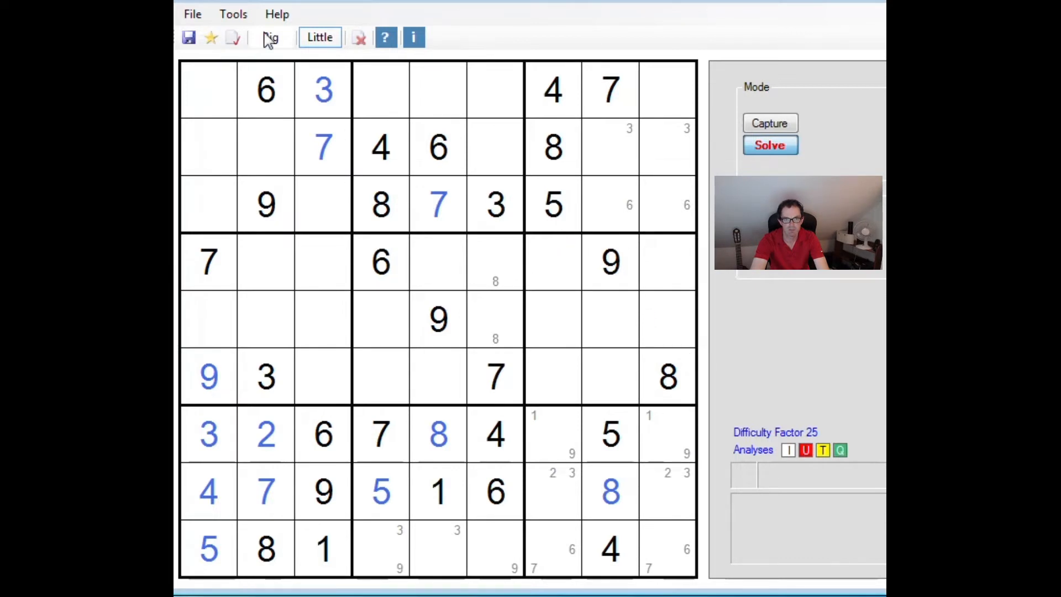
# Pencil candidates 3 and 6 into the empty cells of the top-right box
pyautogui.click(270, 37)
pyautogui.write('5')
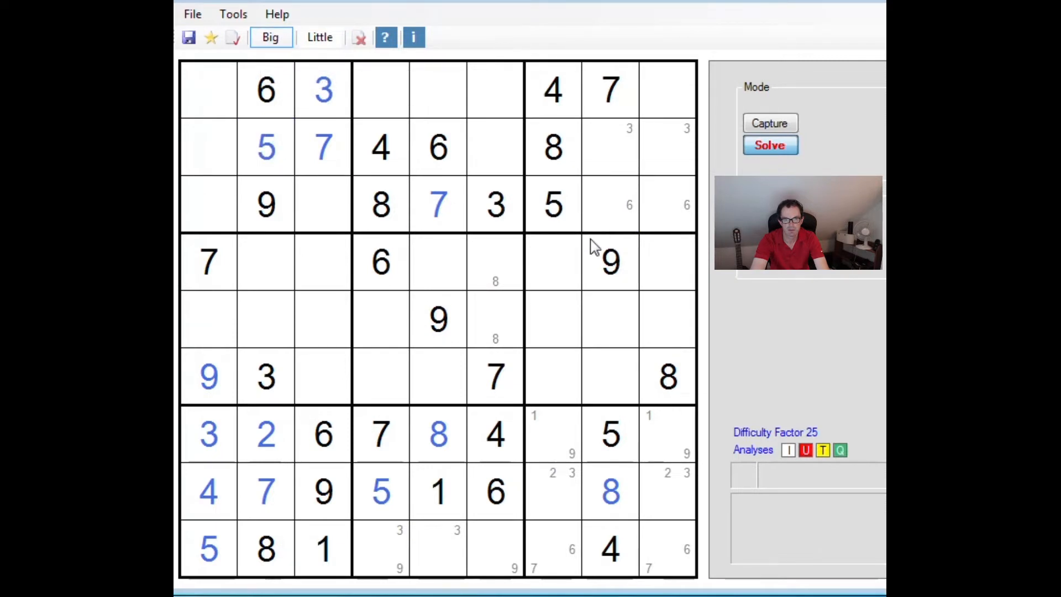
pyautogui.click(318, 36)
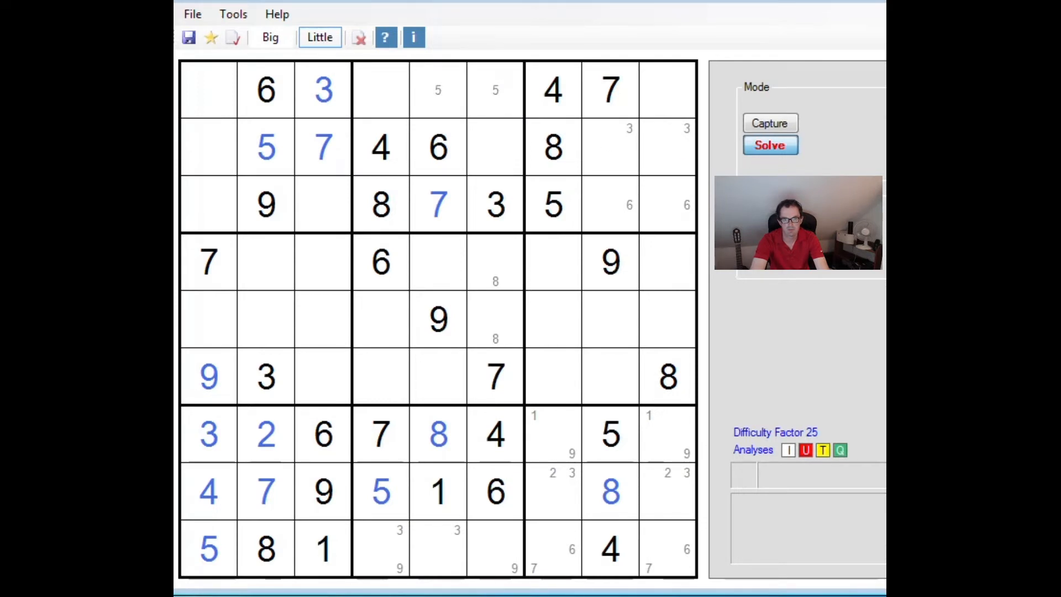
pyautogui.moveTo(704, 207)
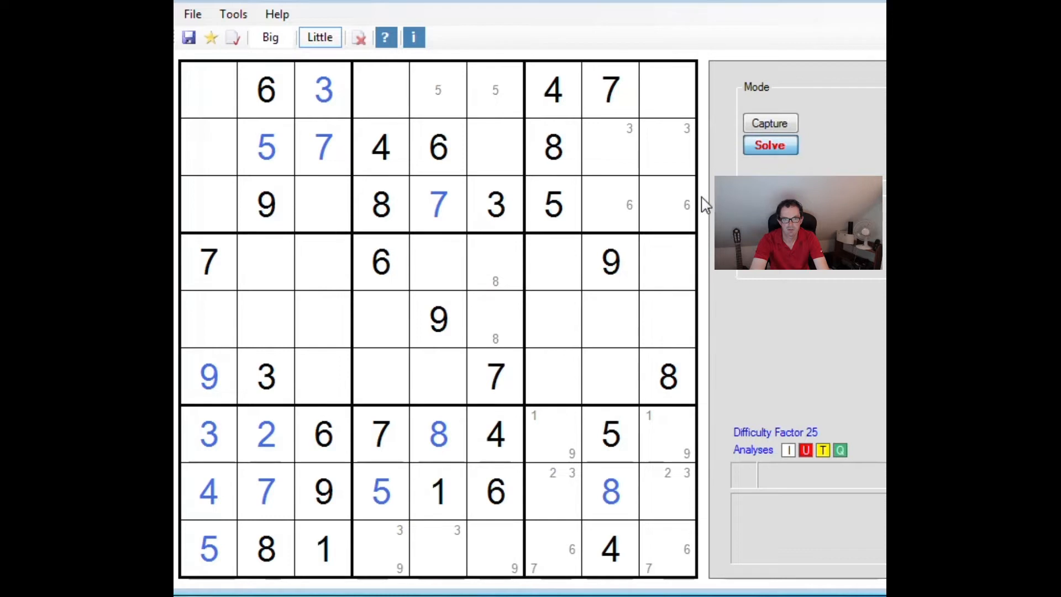
pyautogui.click(590, 166)
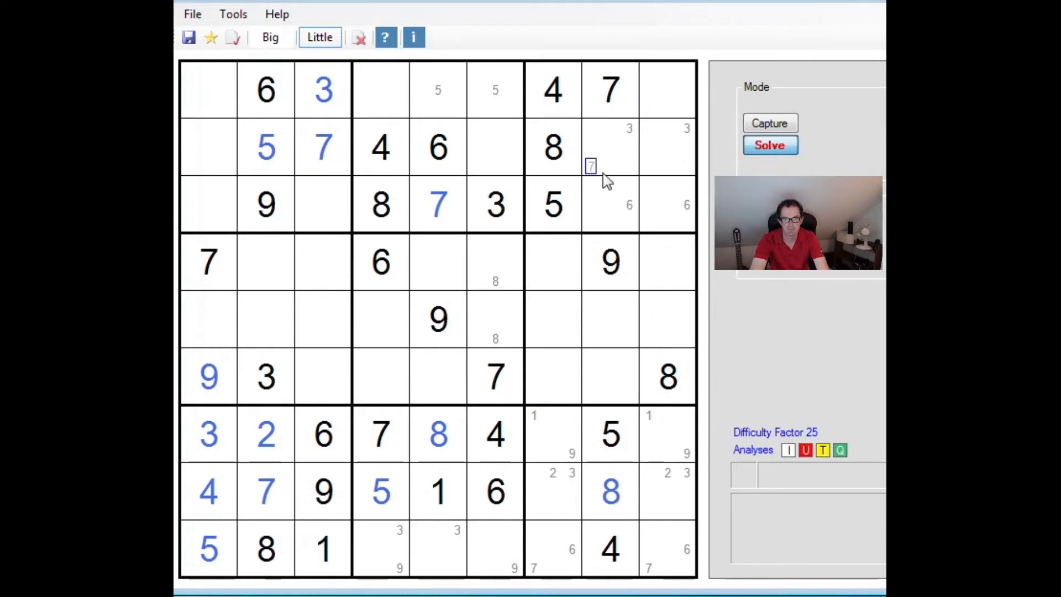
pyautogui.click(590, 166)
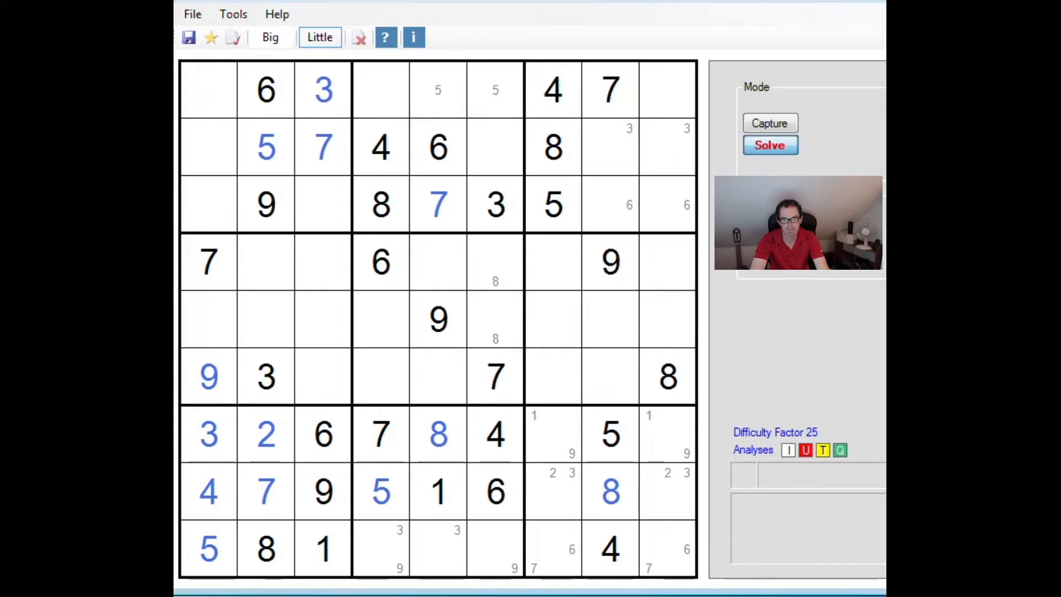
pyautogui.click(208, 90)
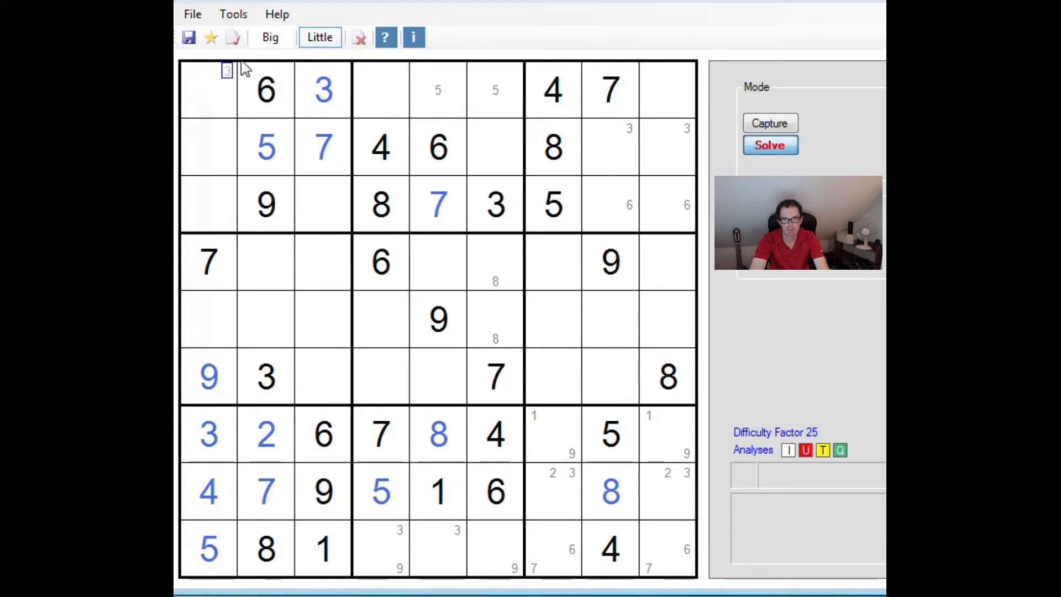
# Enter blue 8 and 6 in column 1 and pencil 8 and 6 candidates nearby
pyautogui.click(269, 37)
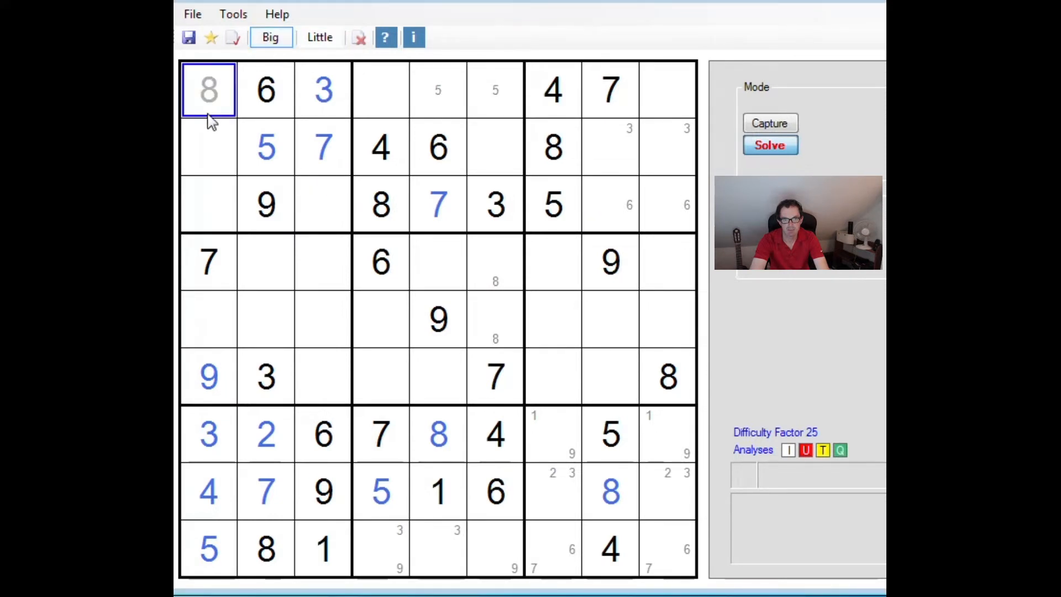
pyautogui.click(321, 318)
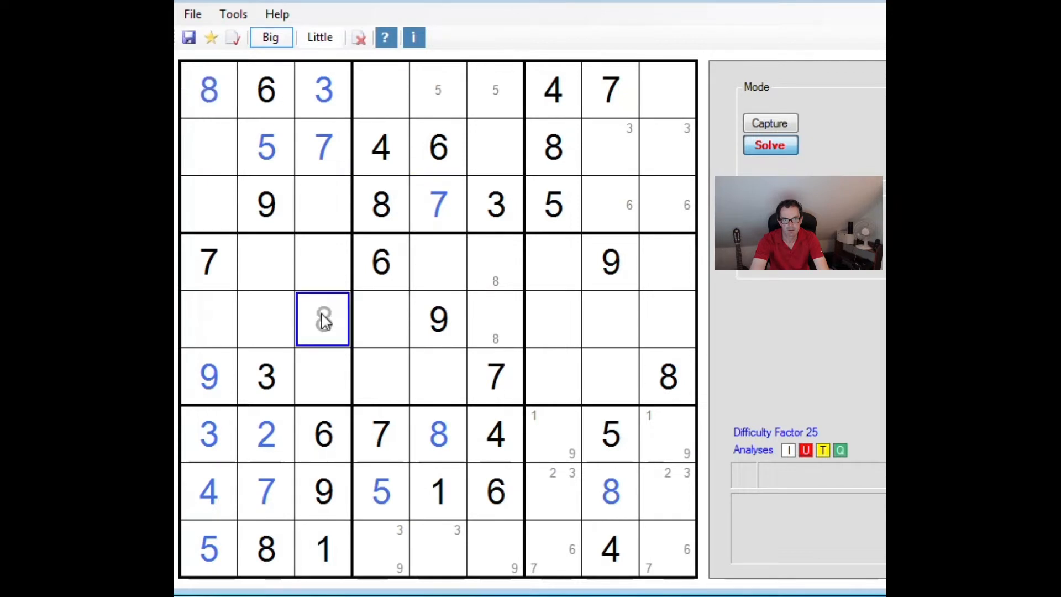
pyautogui.click(319, 37)
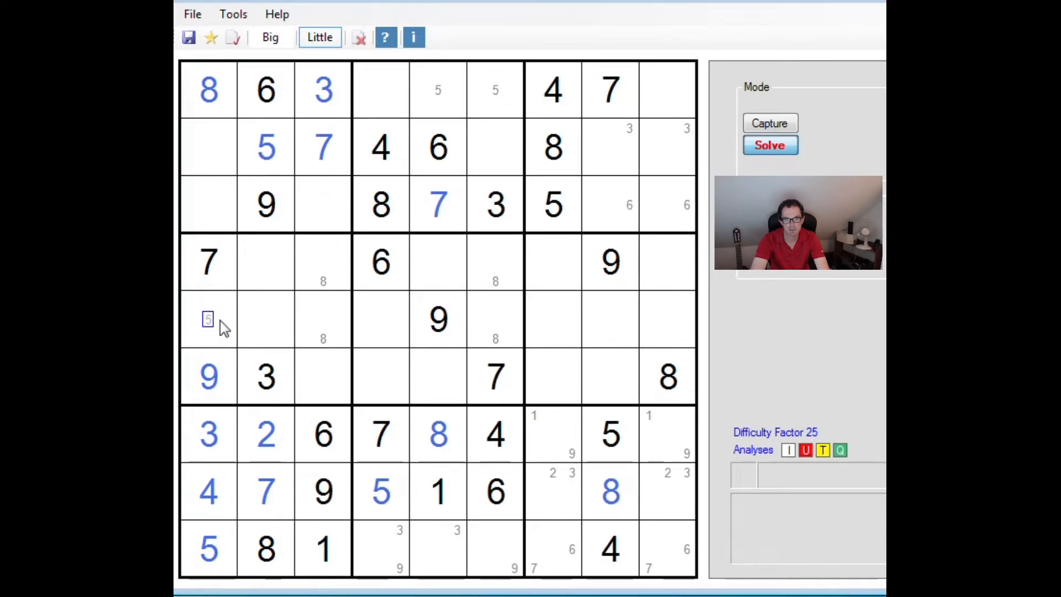
pyautogui.click(270, 37)
pyautogui.write('6')
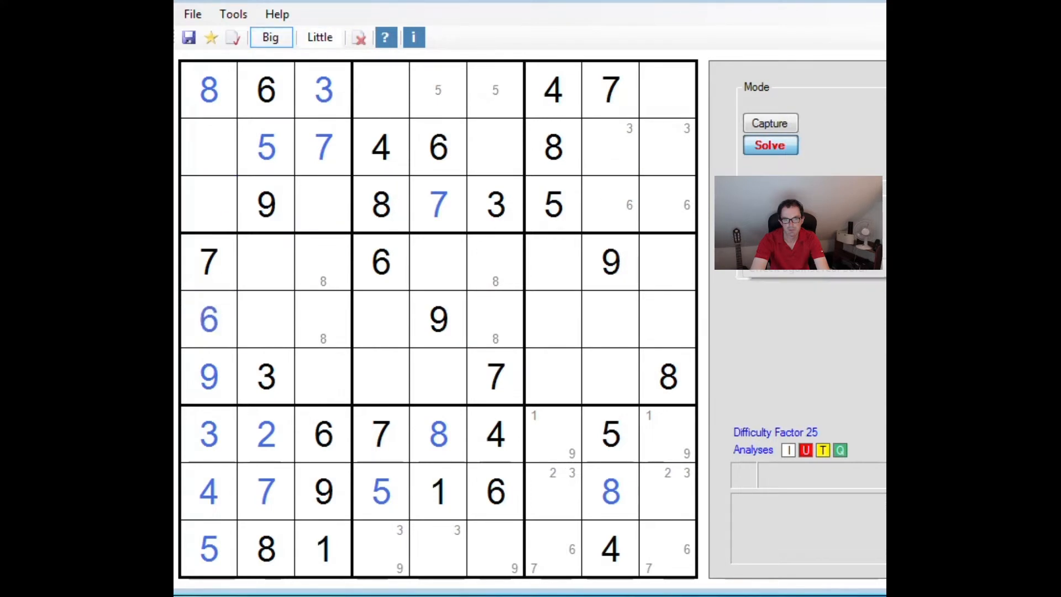
pyautogui.click(320, 38)
pyautogui.write('6')
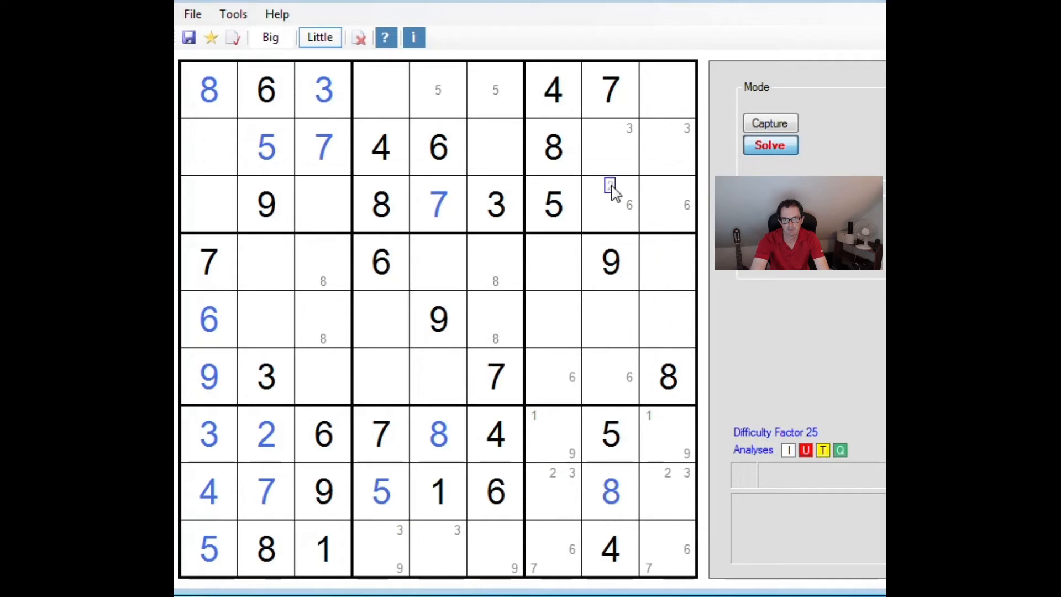
# Complete row 7 with 9 and 1 and pencil candidates 1, 4 and 9 top-right
pyautogui.write('2')
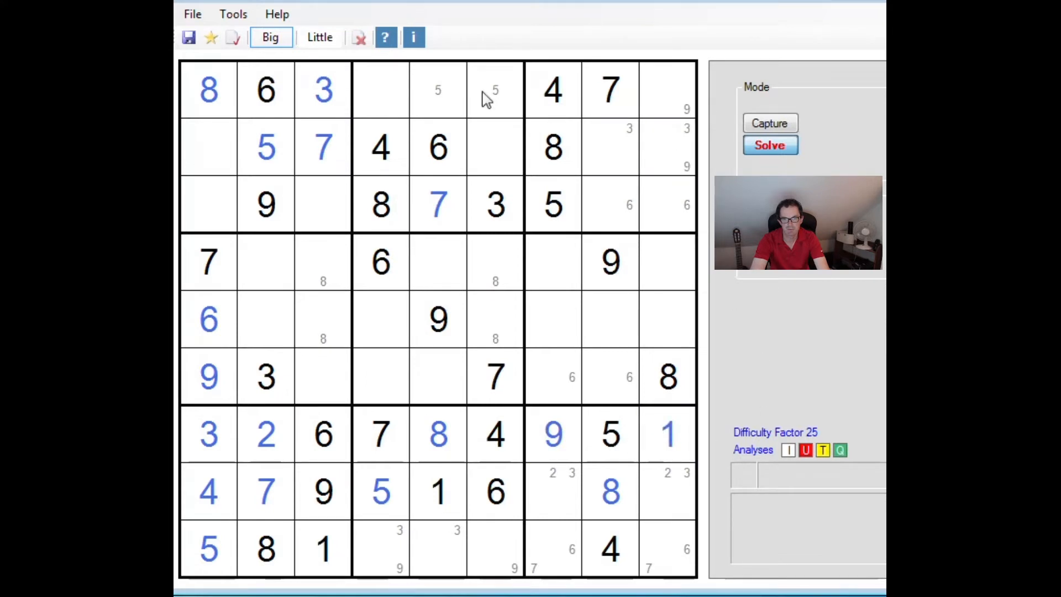
pyautogui.click(319, 37)
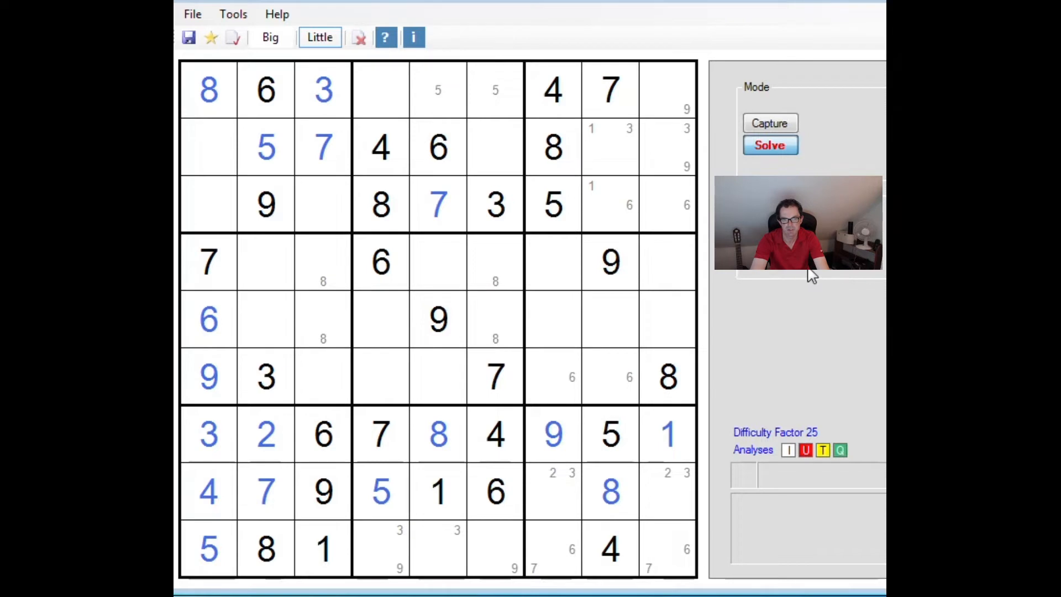
pyautogui.click(533, 376)
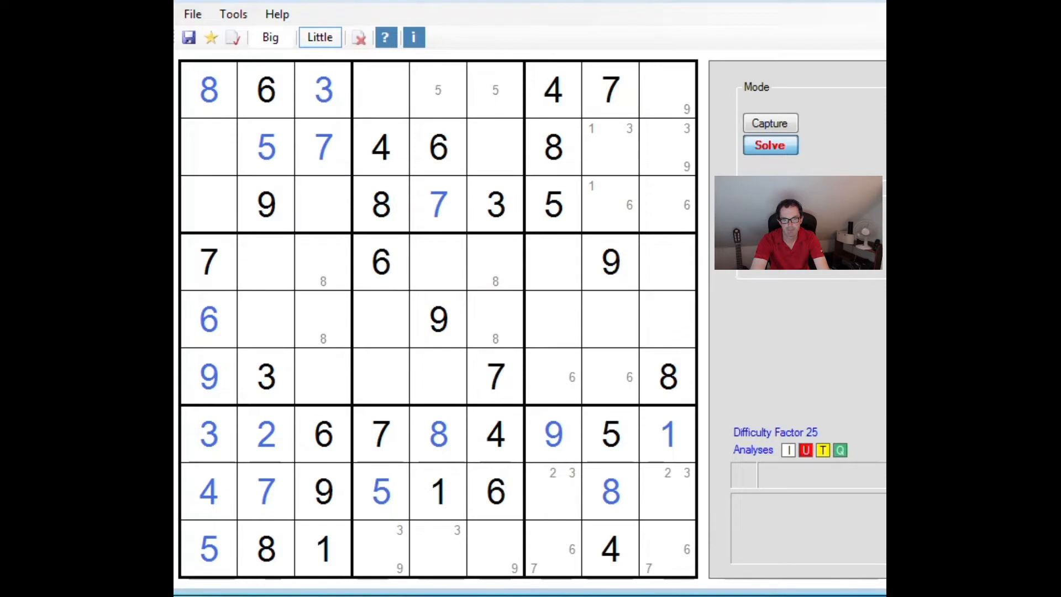
pyautogui.moveTo(724, 494)
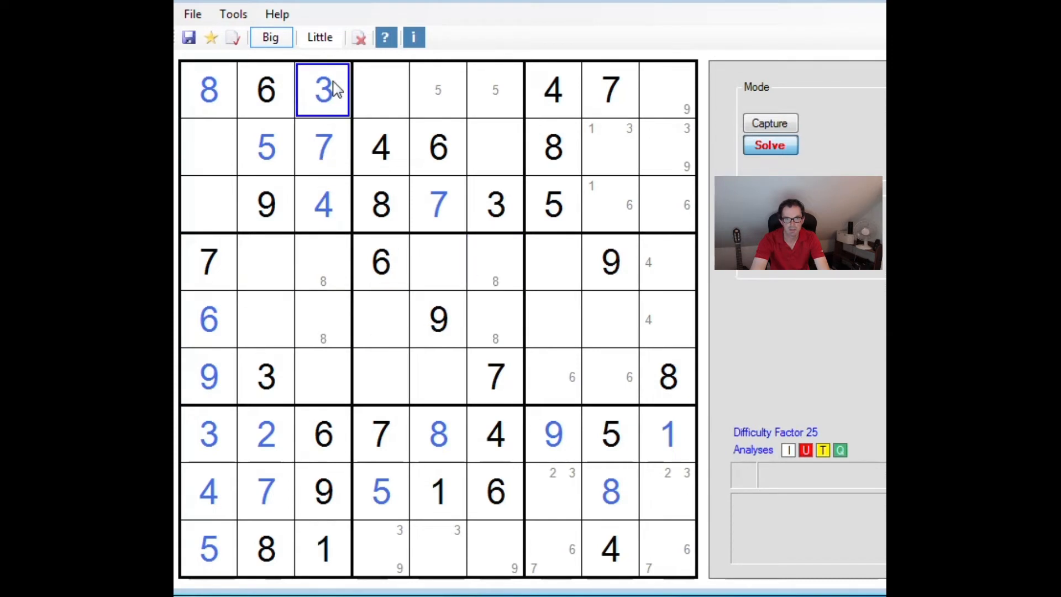
# Pencil candidate 4 into rows 4 and 5 of column 2 and the matching right-side cells
pyautogui.click(319, 38)
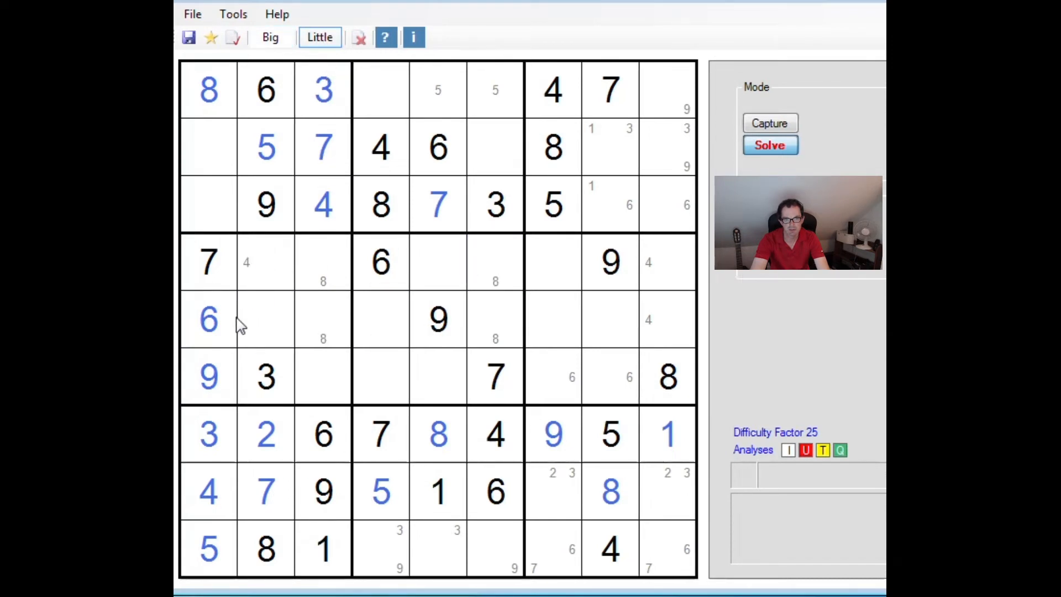
pyautogui.click(341, 319)
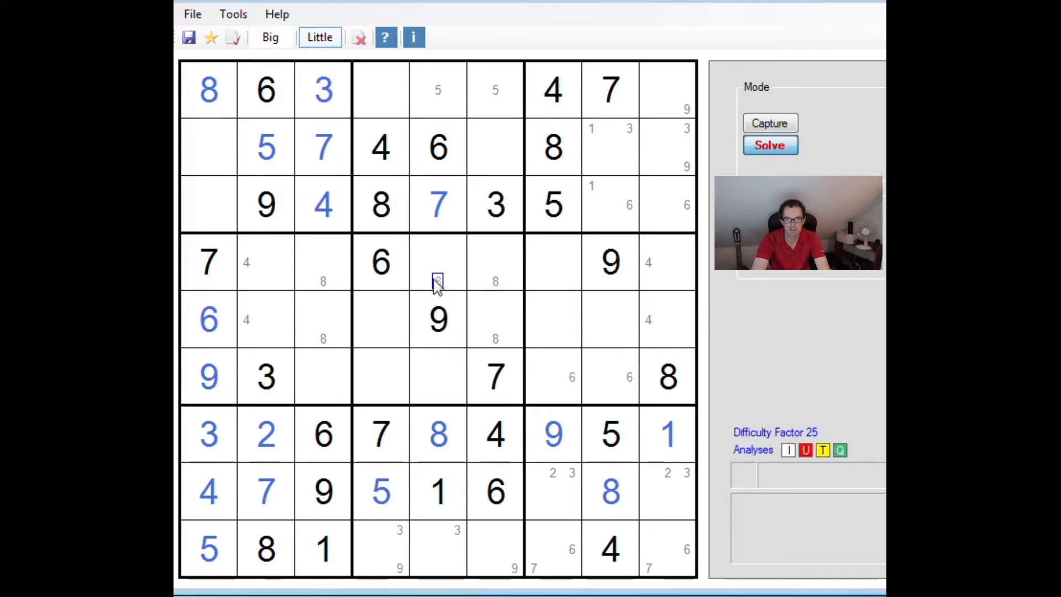
pyautogui.moveTo(264, 320)
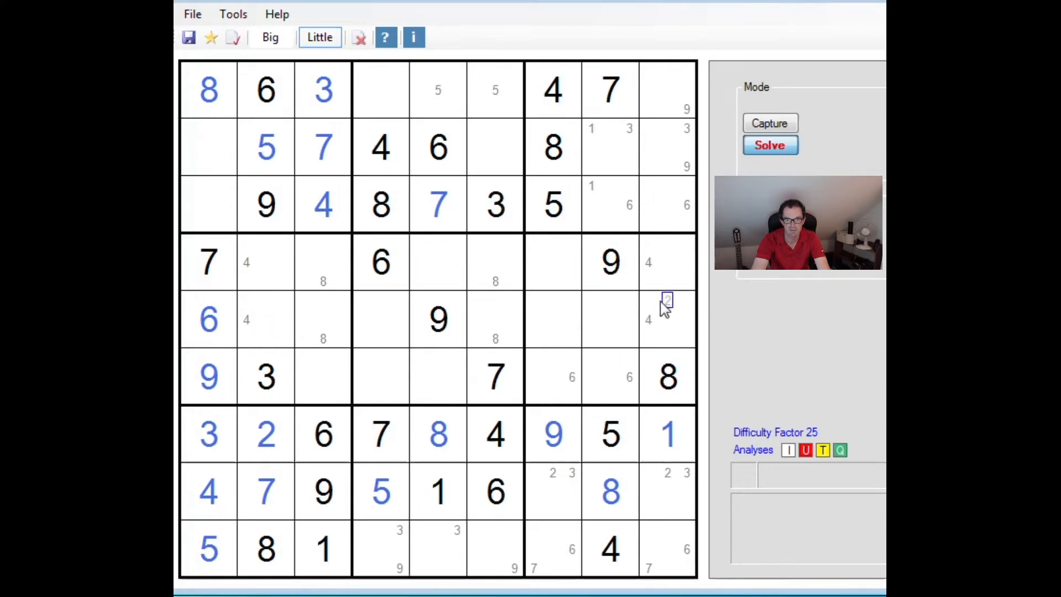
pyautogui.click(667, 318)
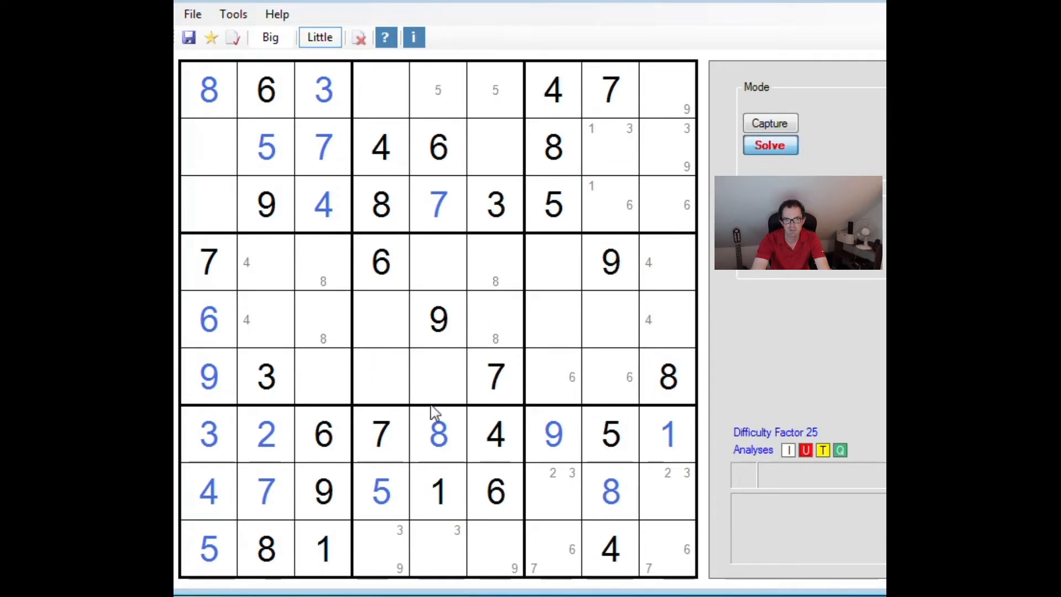
pyautogui.click(360, 319)
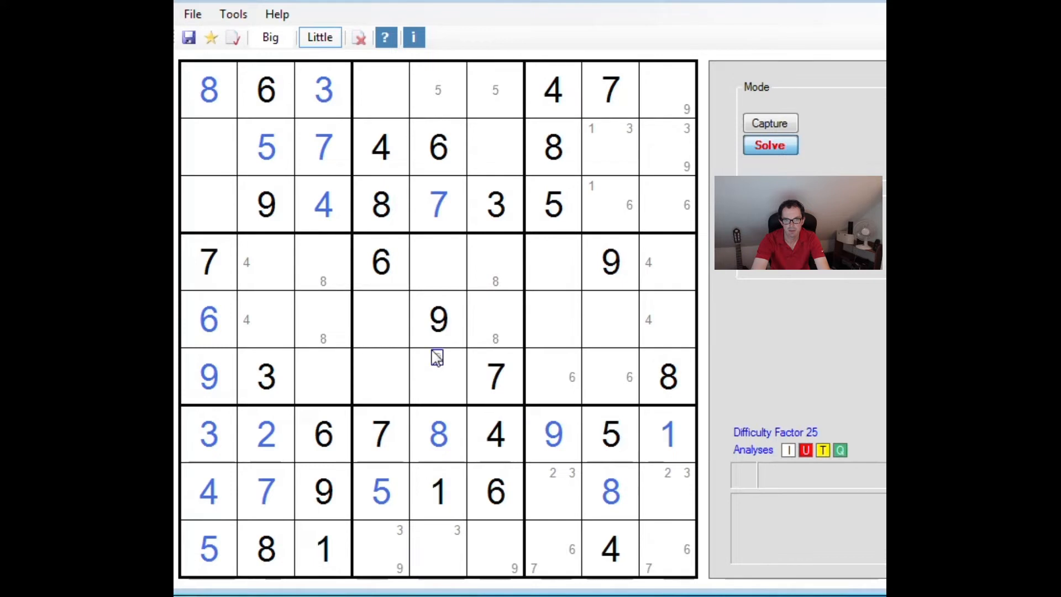
pyautogui.click(270, 38)
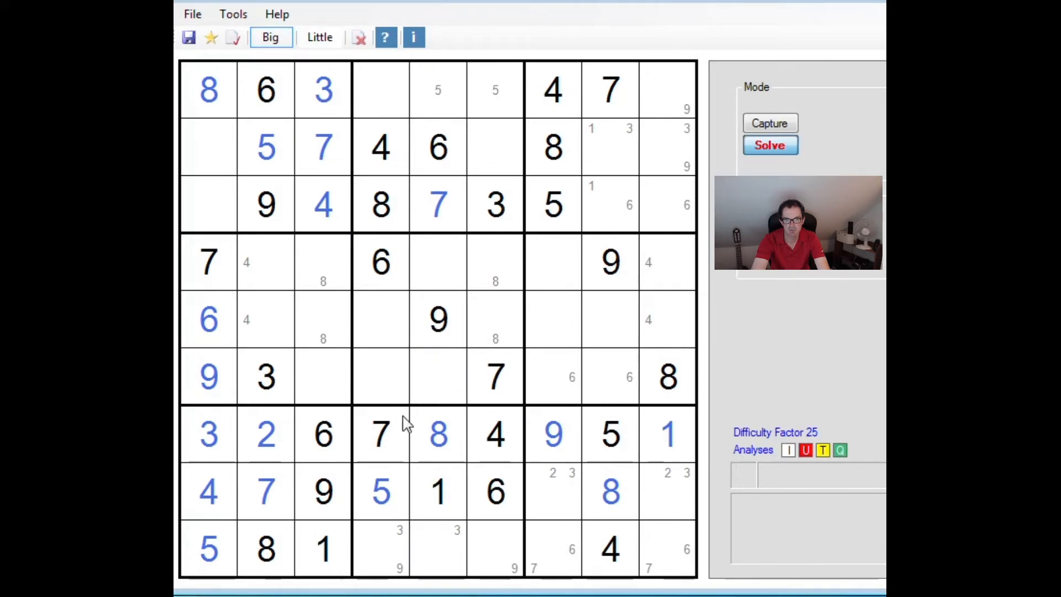
# Enter 4 at row 6 column 5, clear a tentative digit, and pencil 1s and 2s in columns 1–2
pyautogui.click(438, 377)
pyautogui.write('4')
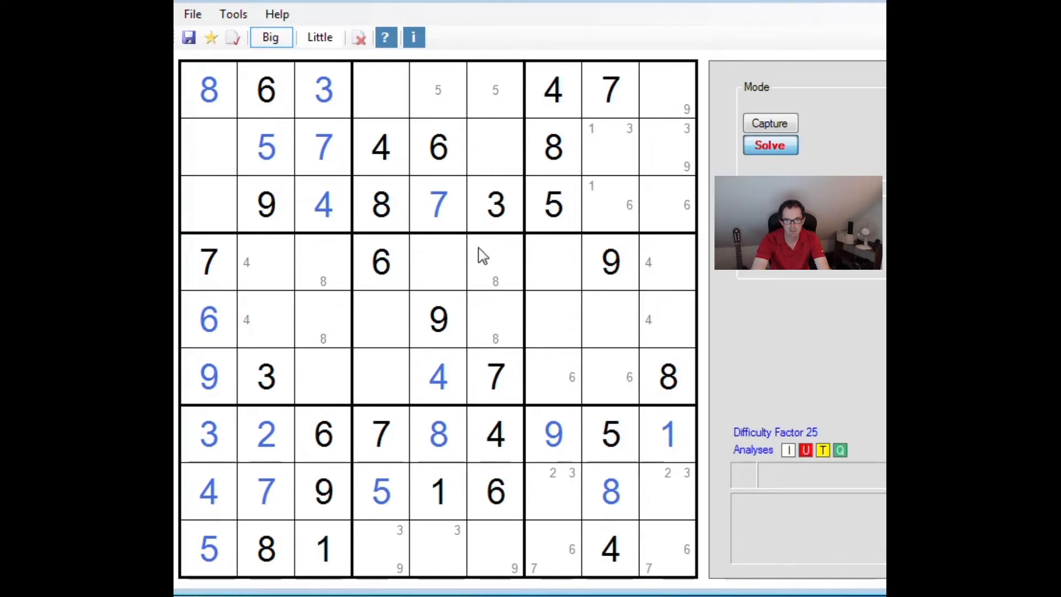
pyautogui.moveTo(869, 399)
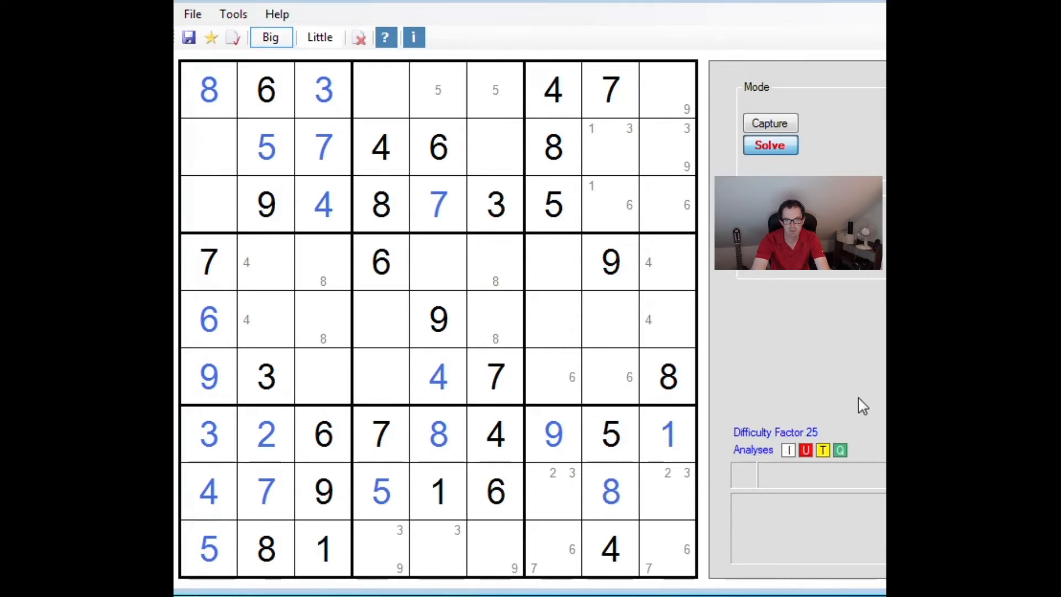
pyautogui.click(438, 548)
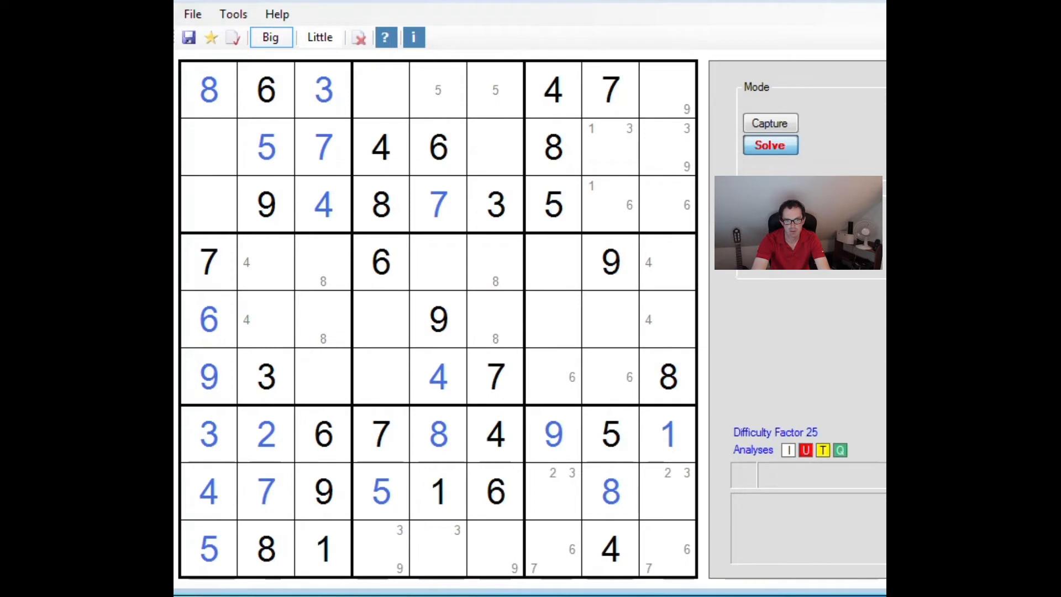
pyautogui.click(322, 205)
pyautogui.write('8')
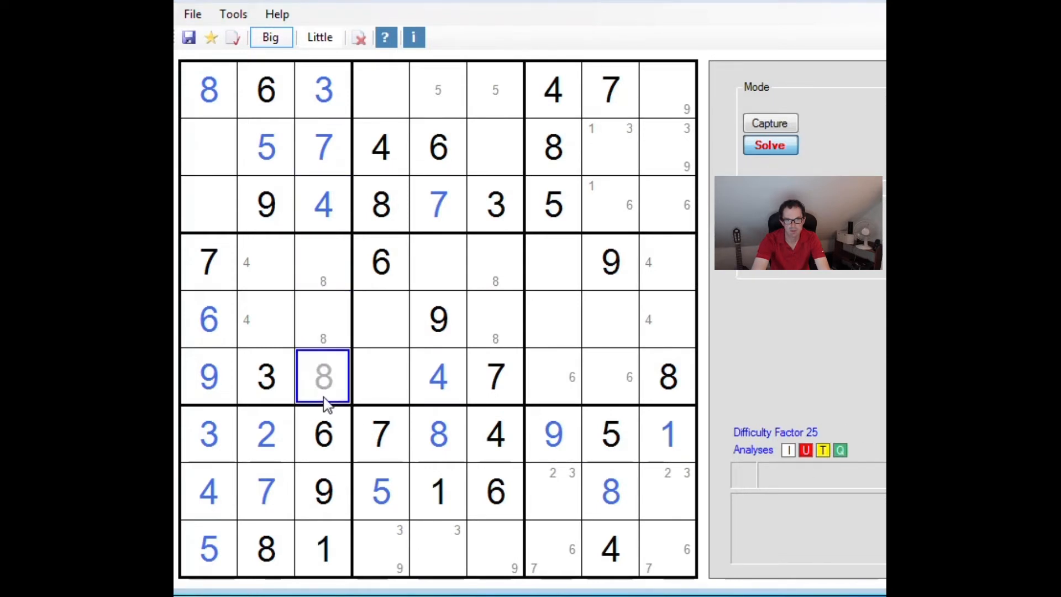
pyautogui.press('Delete')
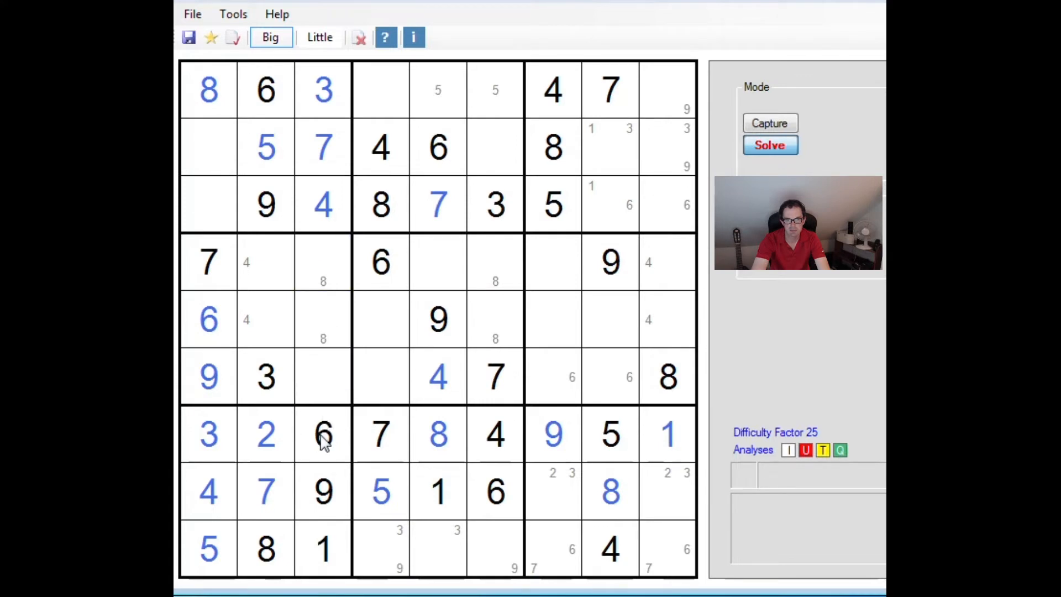
pyautogui.click(322, 319)
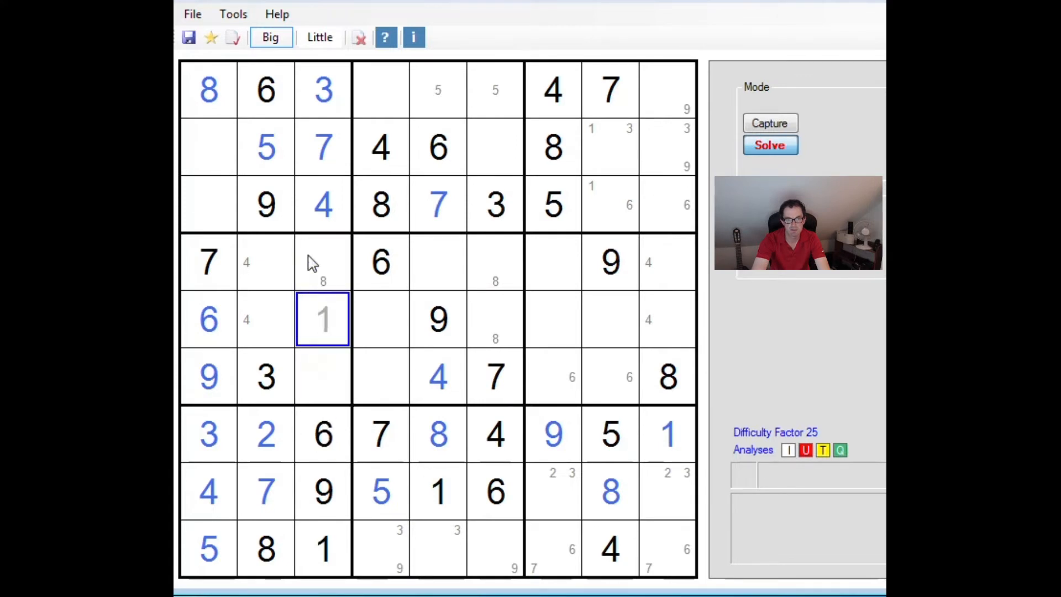
pyautogui.click(322, 376)
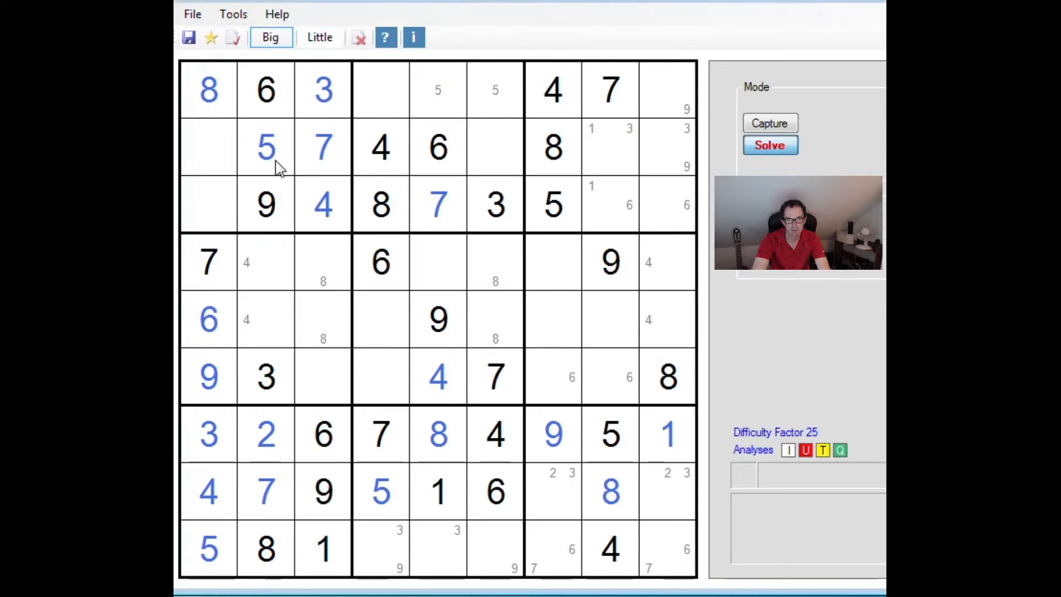
pyautogui.click(318, 37)
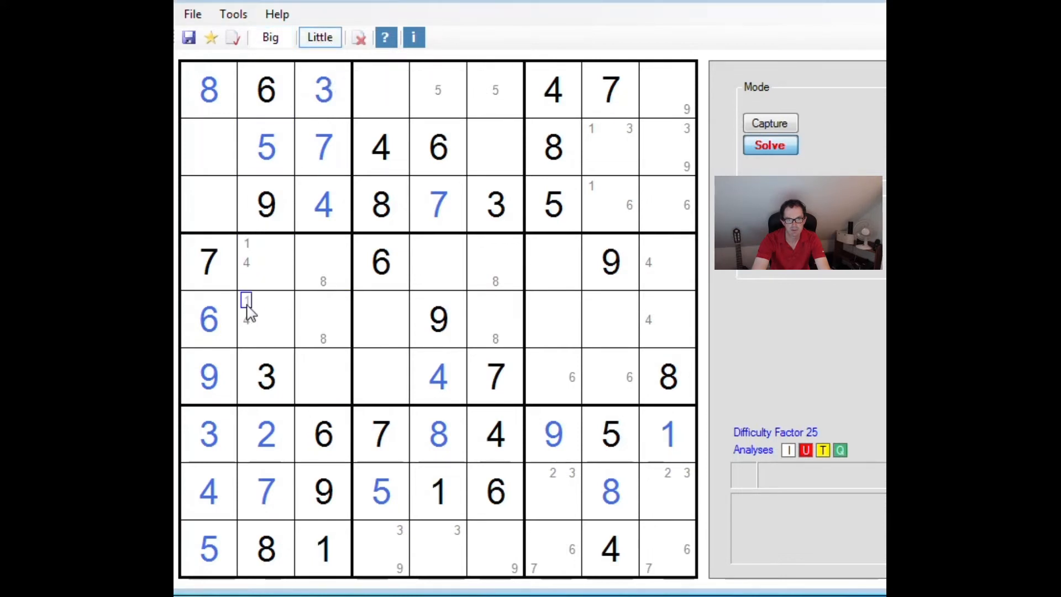
pyautogui.moveTo(855, 300)
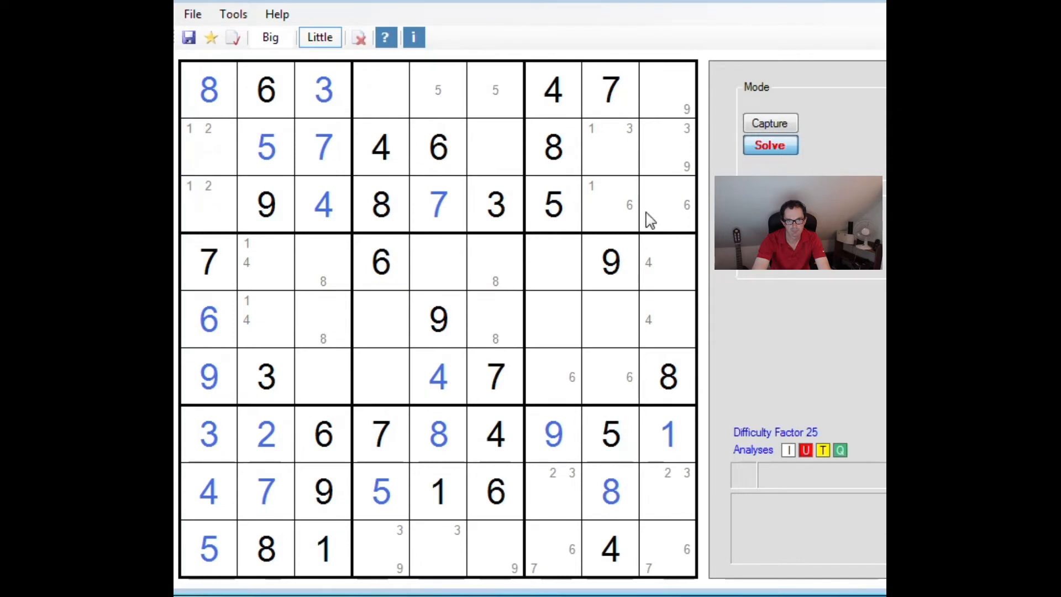
pyautogui.moveTo(680, 262)
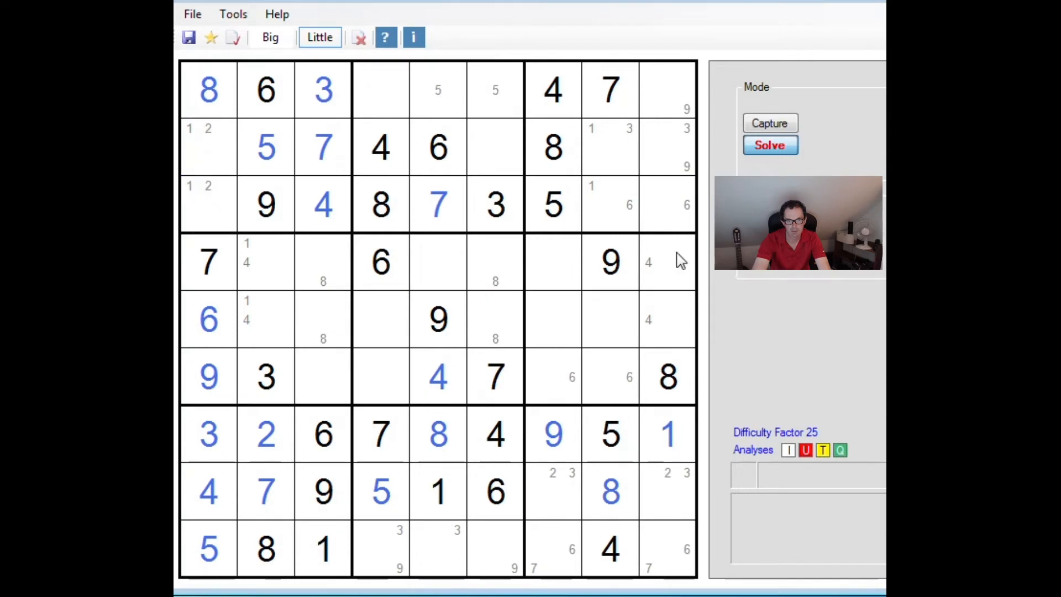
pyautogui.moveTo(841, 390)
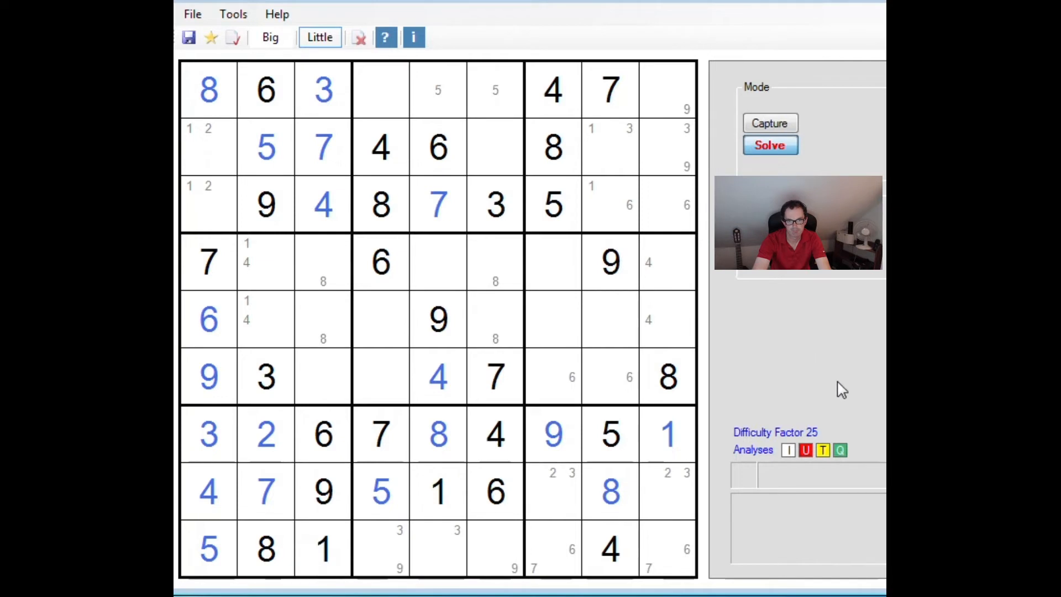
pyautogui.moveTo(763, 384)
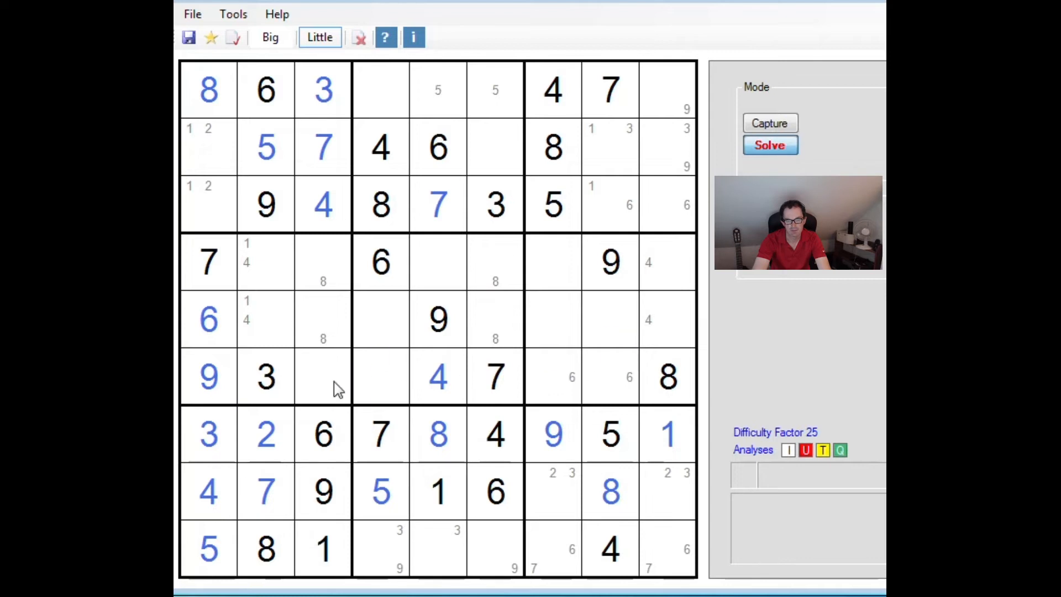
pyautogui.moveTo(243, 396)
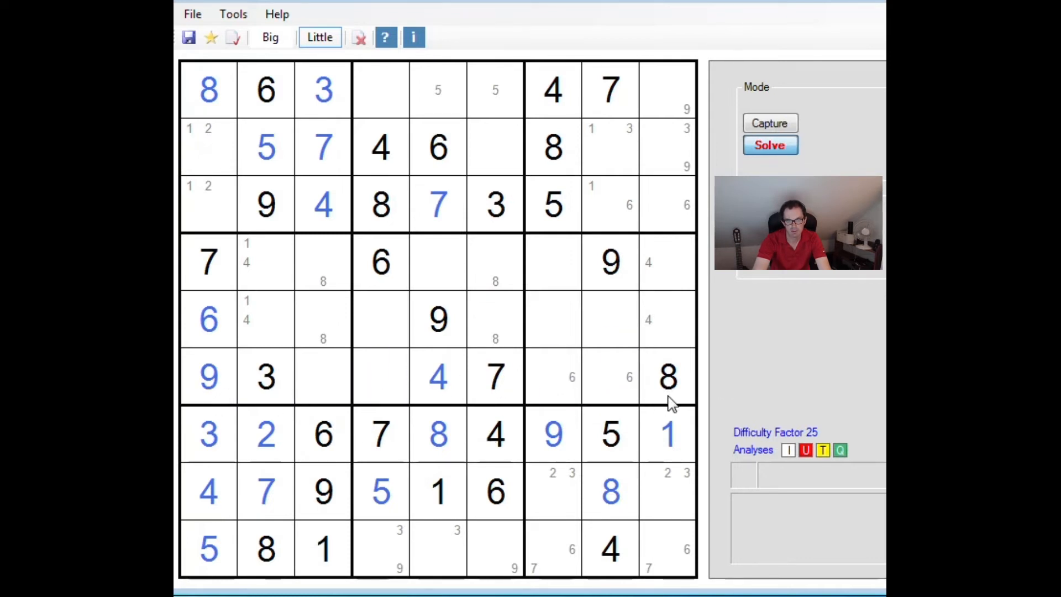
pyautogui.moveTo(677, 392)
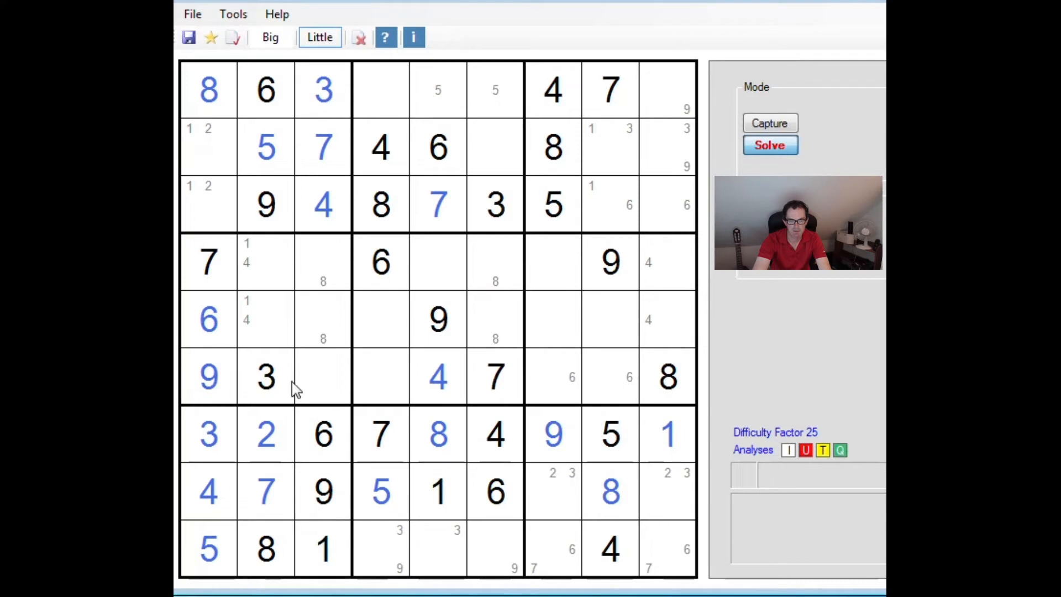
# Inspect cells in row 6 (9, 3, 4, 7, 8) without entering new digits
pyautogui.click(303, 376)
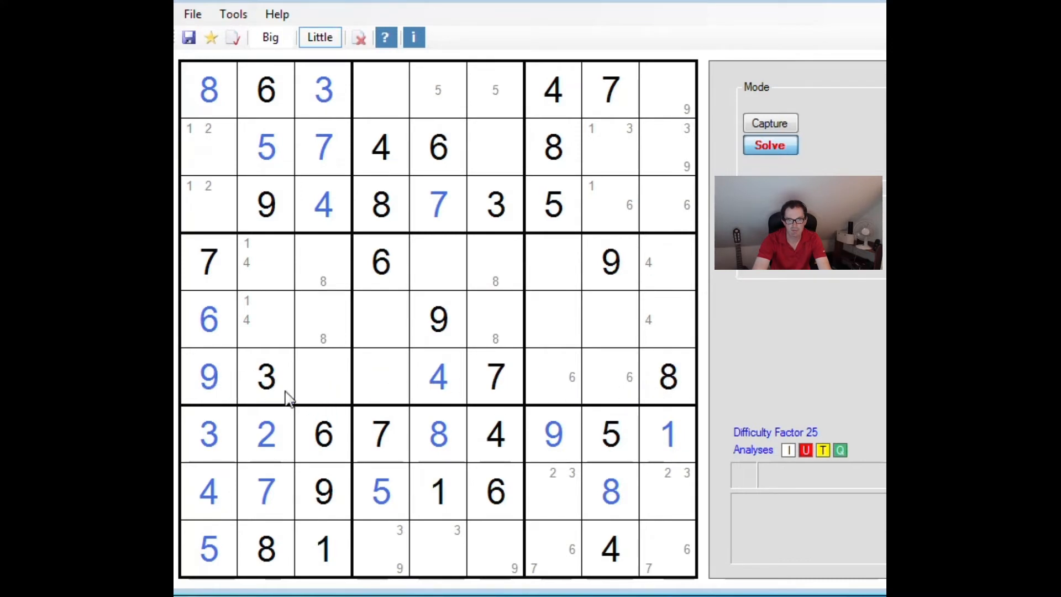
pyautogui.moveTo(312, 504)
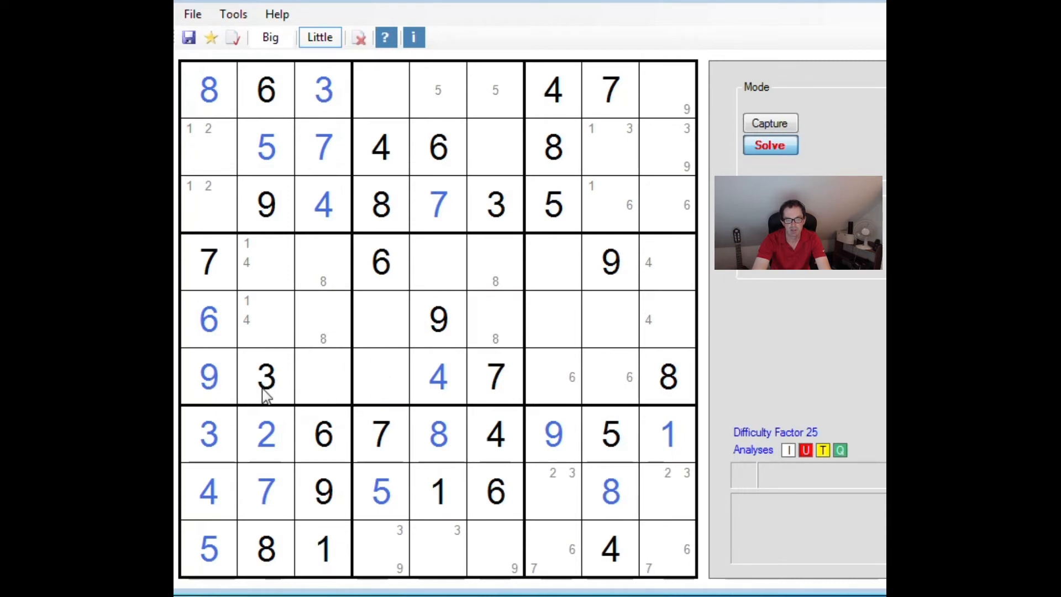
pyautogui.moveTo(406, 365)
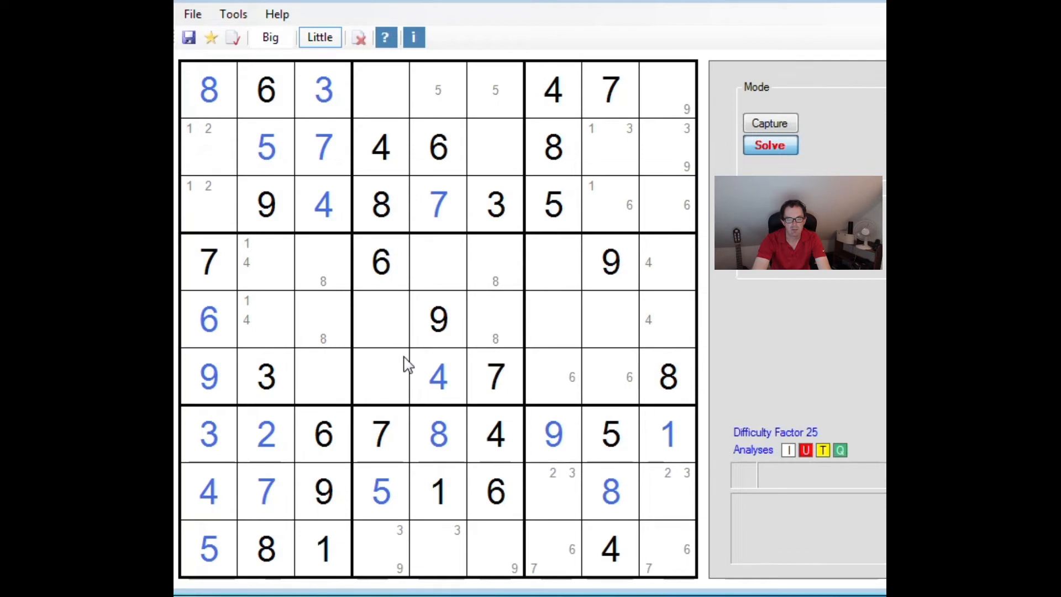
pyautogui.moveTo(415, 396)
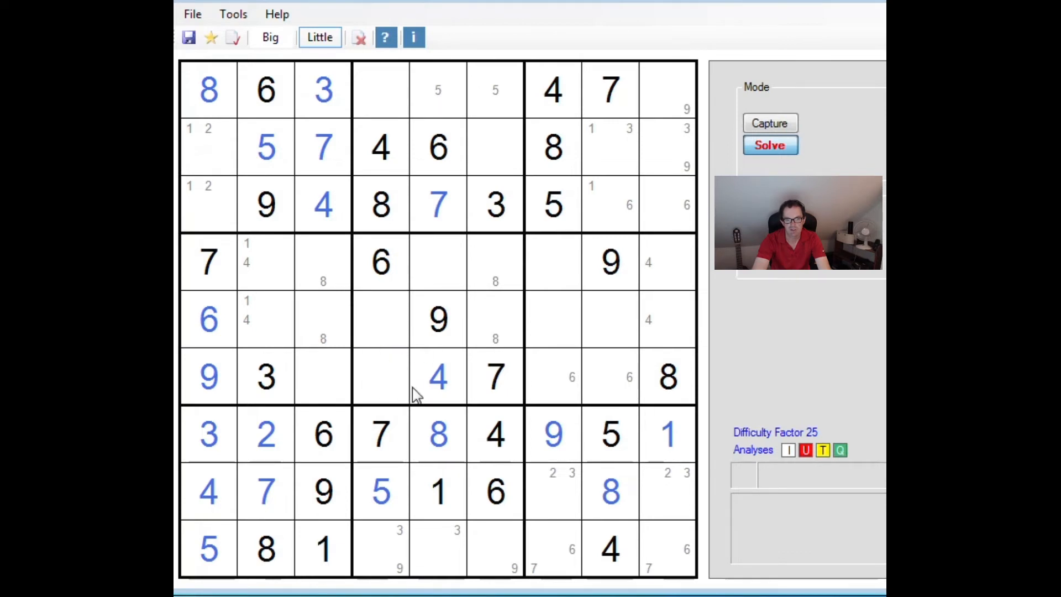
pyautogui.moveTo(390, 484)
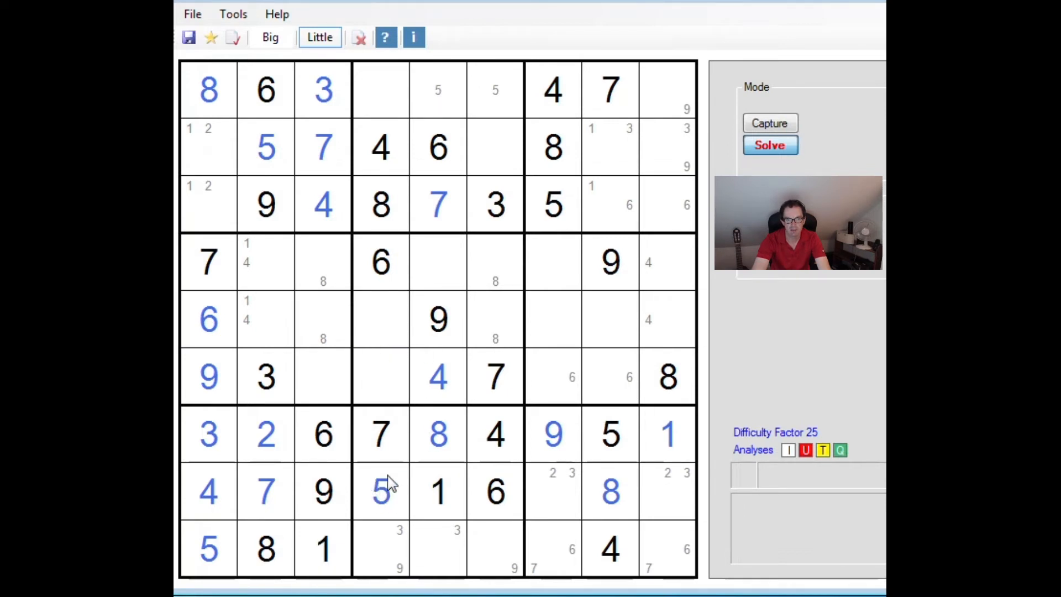
pyautogui.moveTo(379, 497)
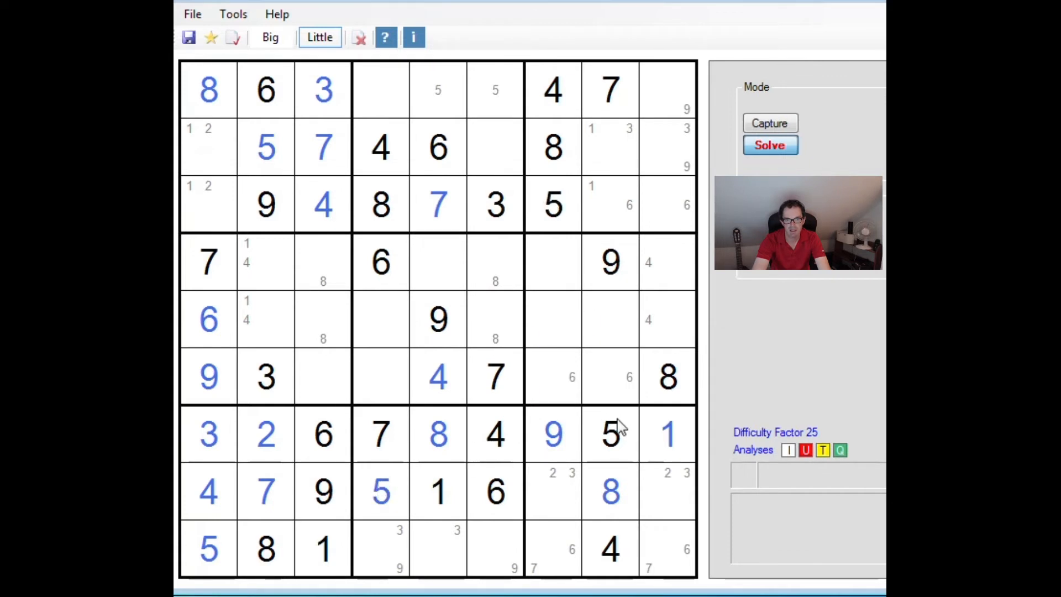
pyautogui.click(535, 377)
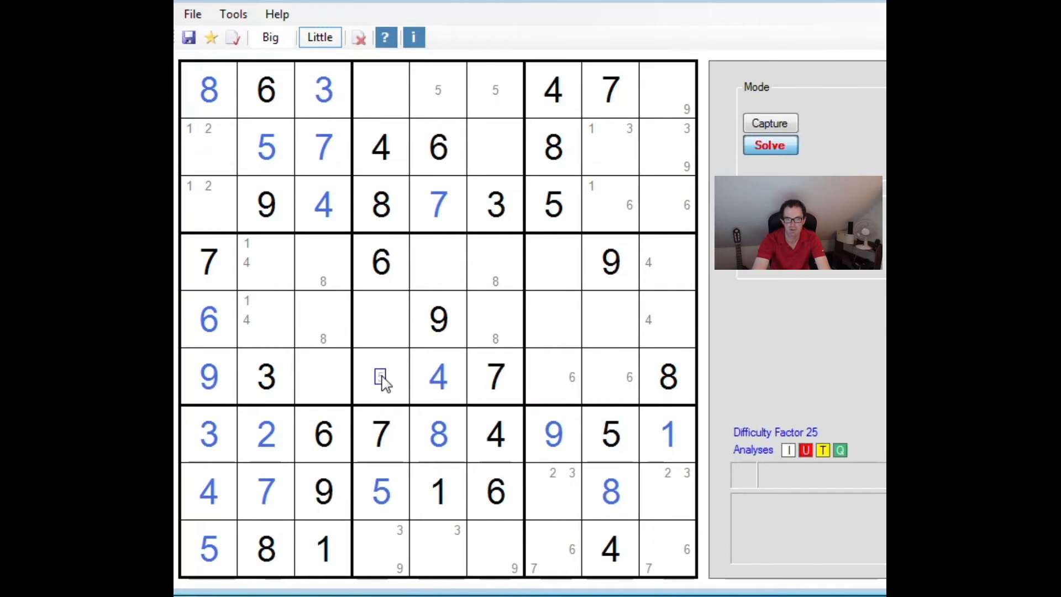
# Enter 5 at r6c3 and 7 at r5c7, and pencil 5s into r4c9 and r5c9
pyautogui.click(270, 38)
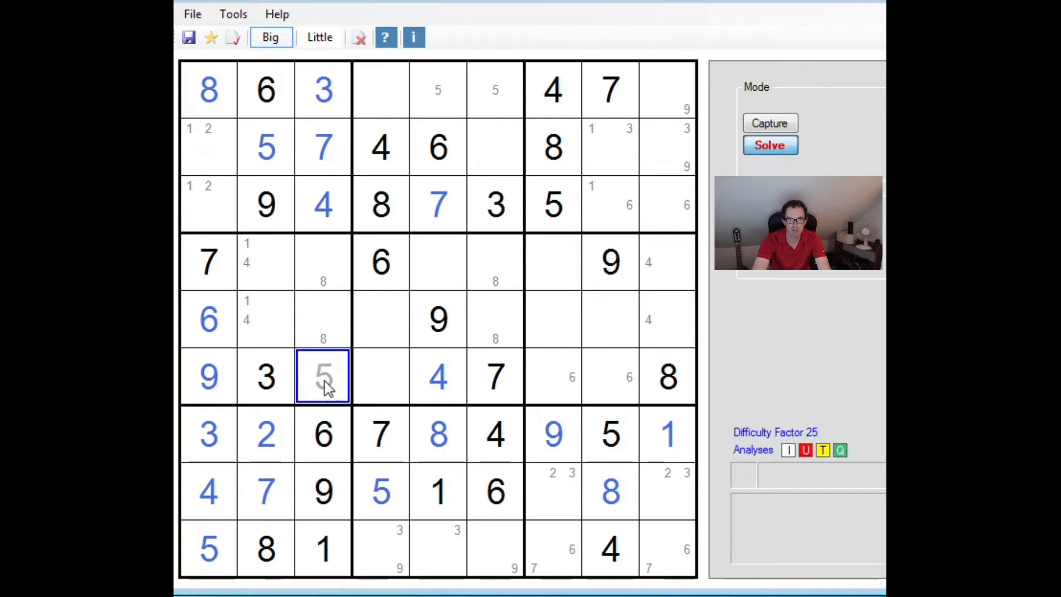
pyautogui.click(322, 377)
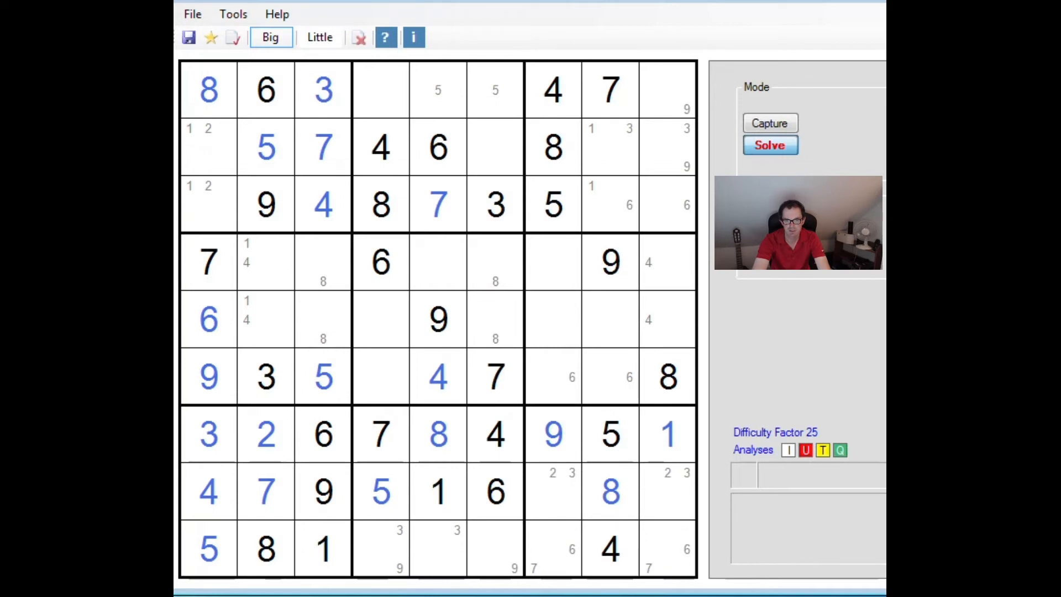
pyautogui.click(320, 37)
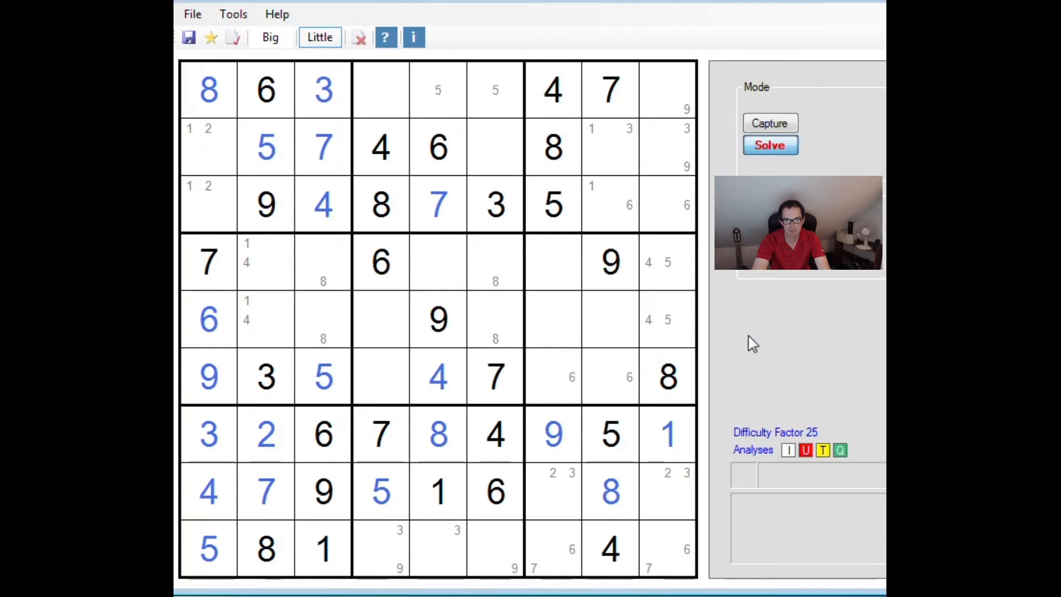
pyautogui.moveTo(707, 316)
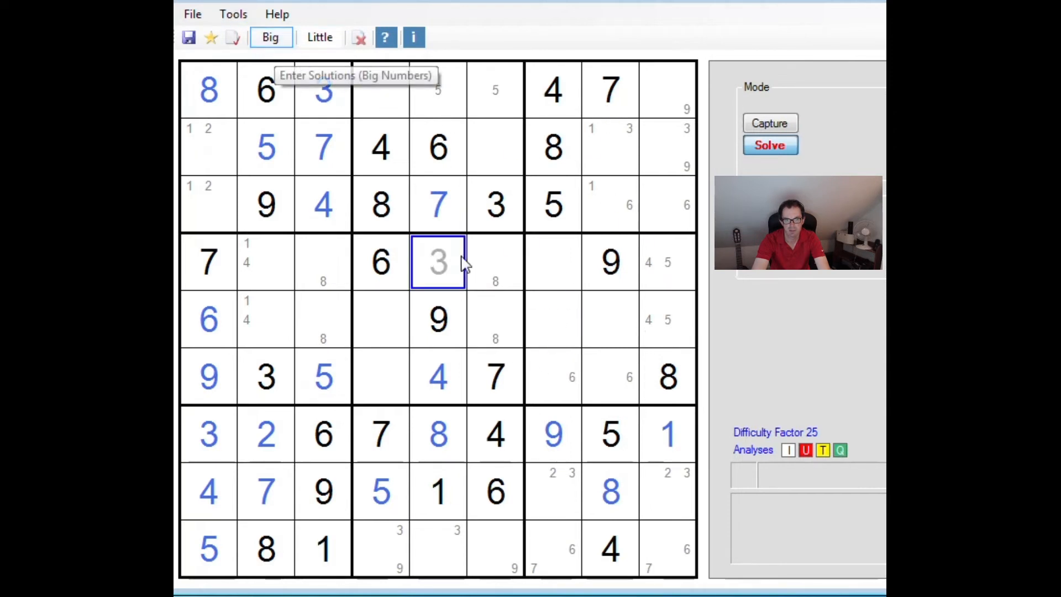
pyautogui.click(553, 318)
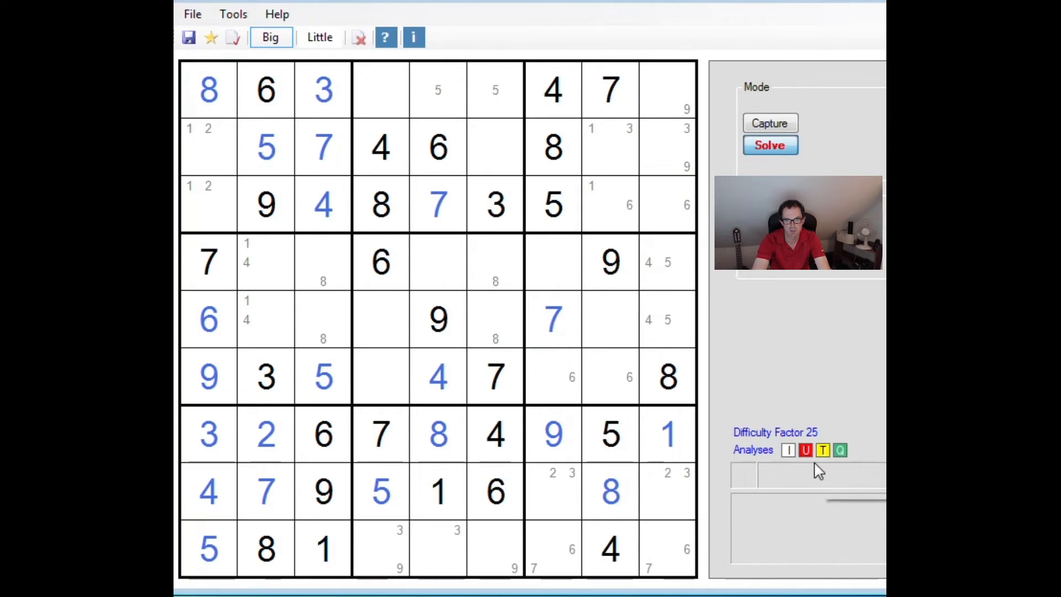
pyautogui.click(318, 38)
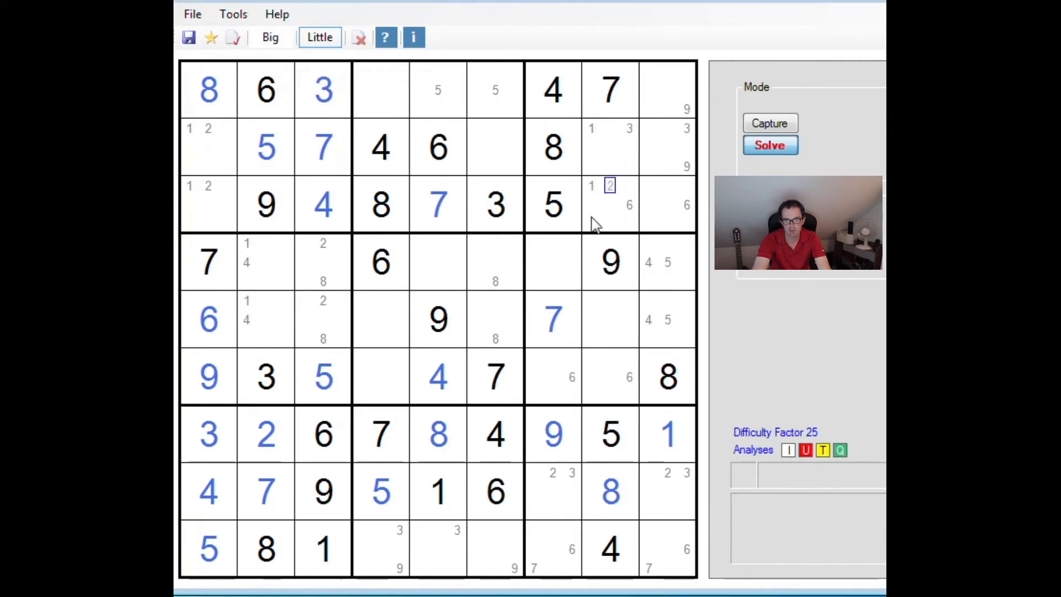
# Enter 6 and 7 in row 9 and 6 at r6c8, pencilling 2s and 3s nearby
pyautogui.click(269, 38)
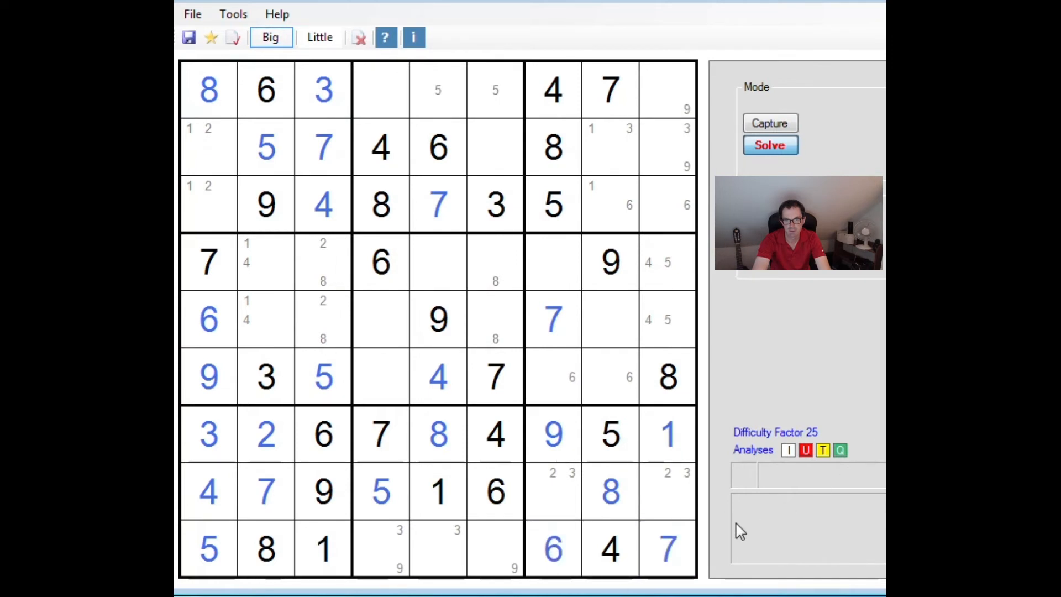
pyautogui.click(320, 37)
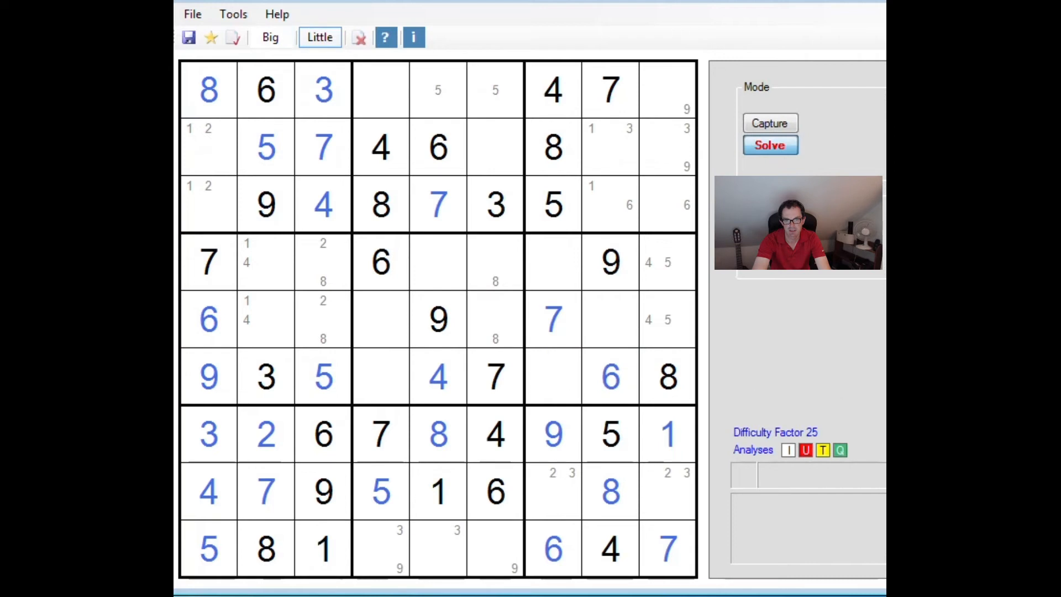
pyautogui.moveTo(577, 548)
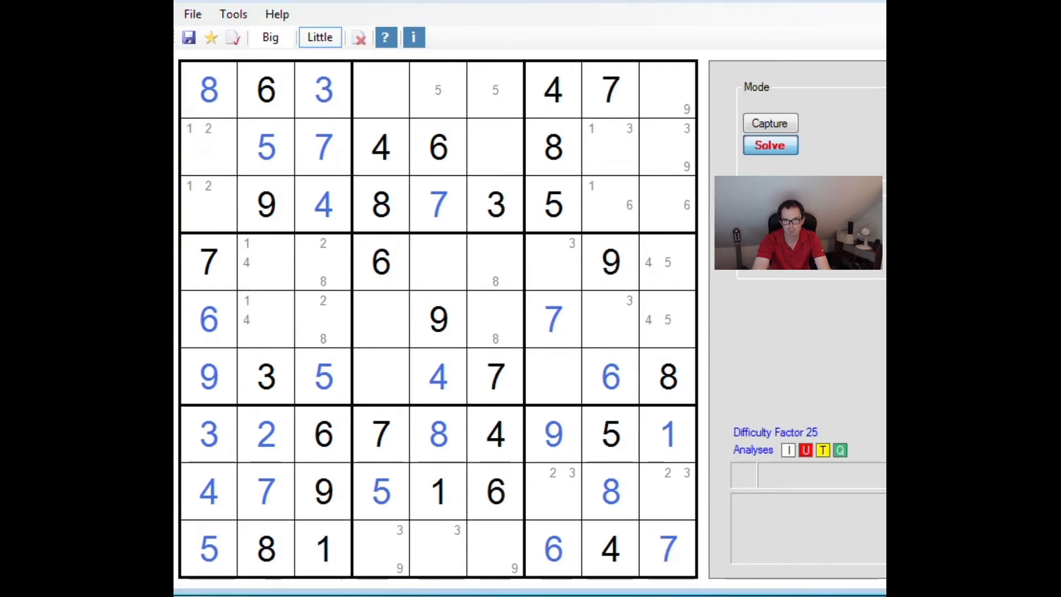
pyautogui.click(270, 37)
pyautogui.write('6')
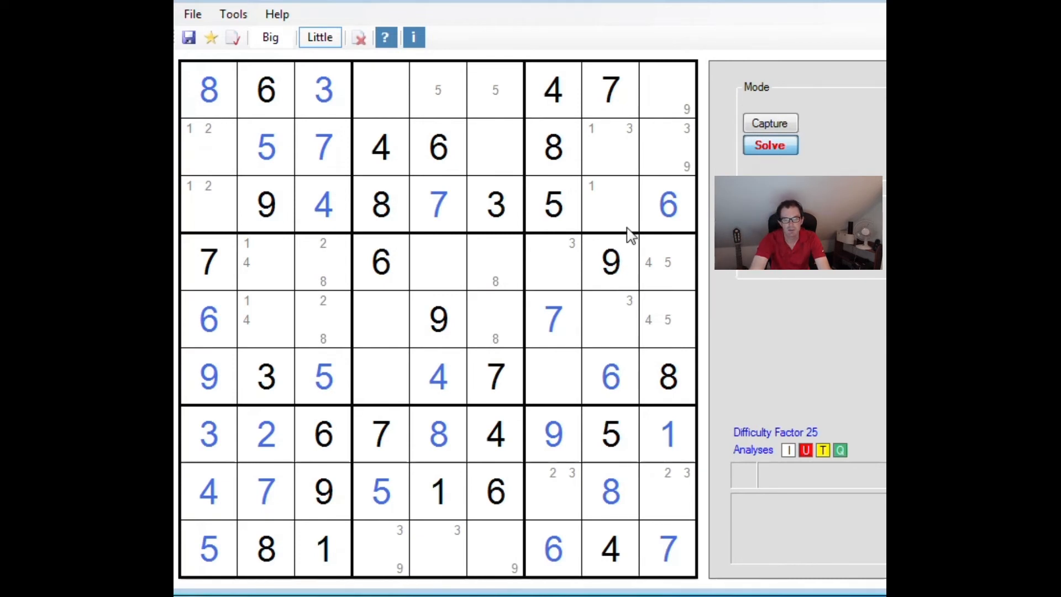
pyautogui.moveTo(427, 214)
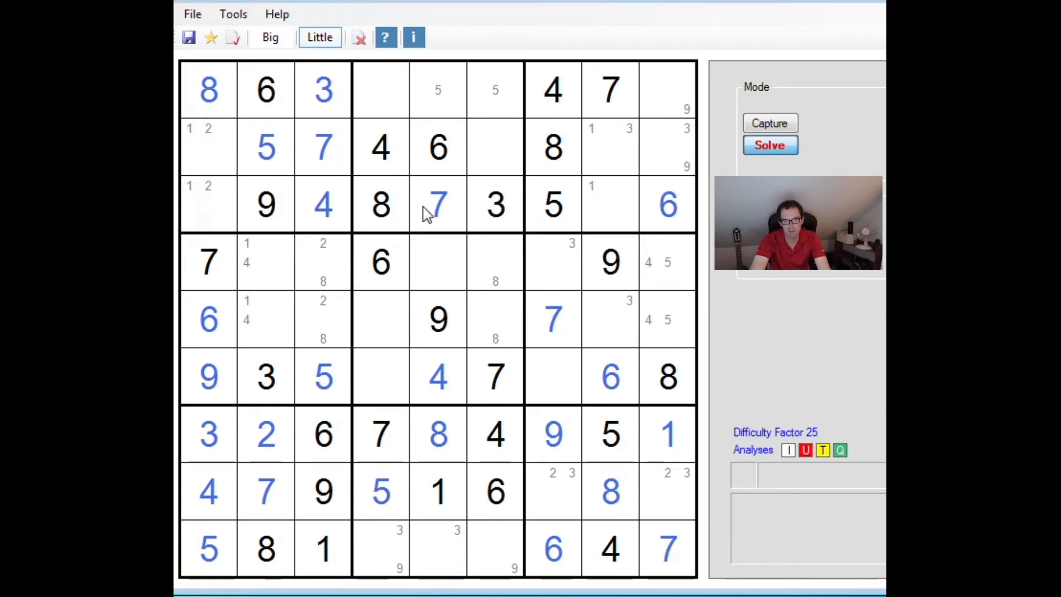
pyautogui.moveTo(411, 206)
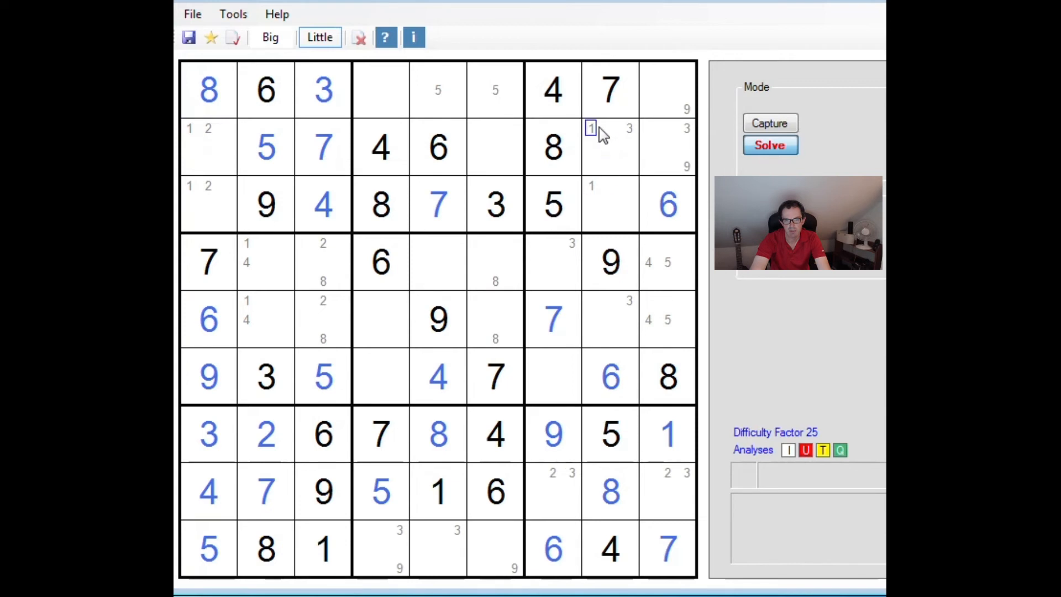
# Enter the final digit in row 3 and move the pencilled 2s from column 8 to column 9
pyautogui.write('4')
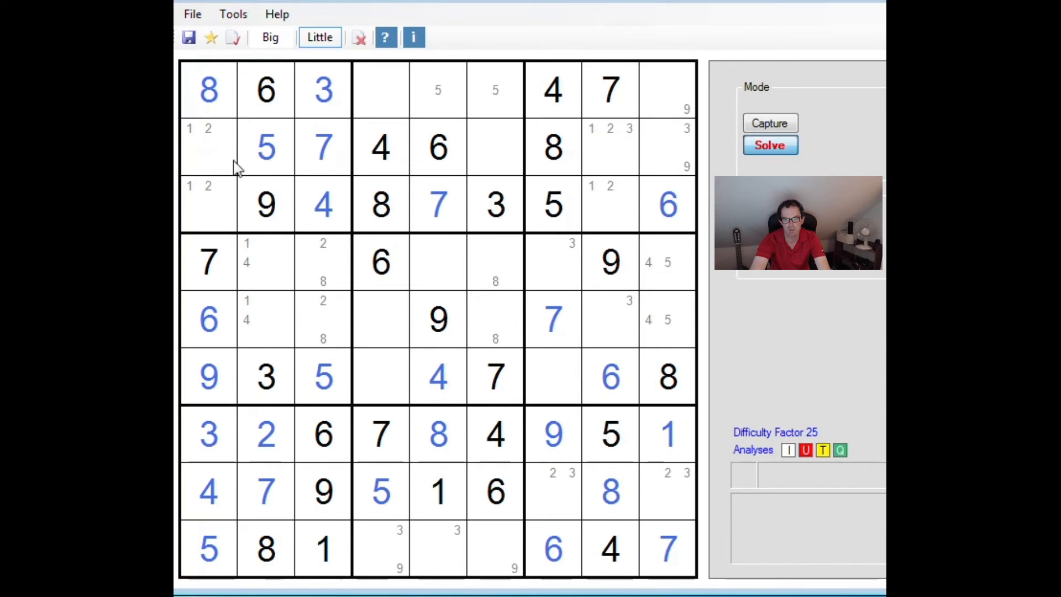
pyautogui.click(610, 185)
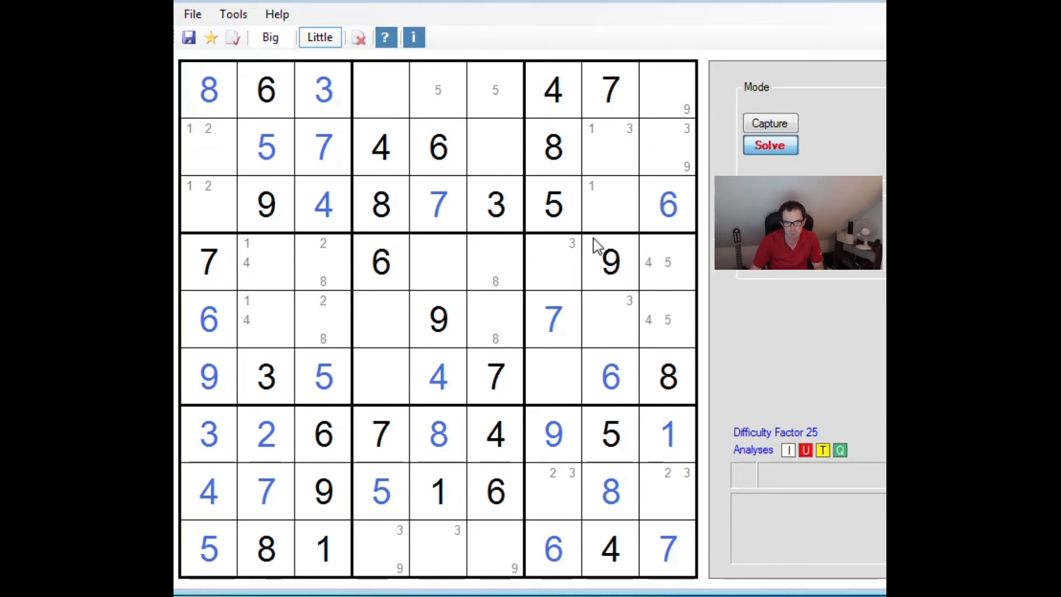
pyautogui.click(609, 129)
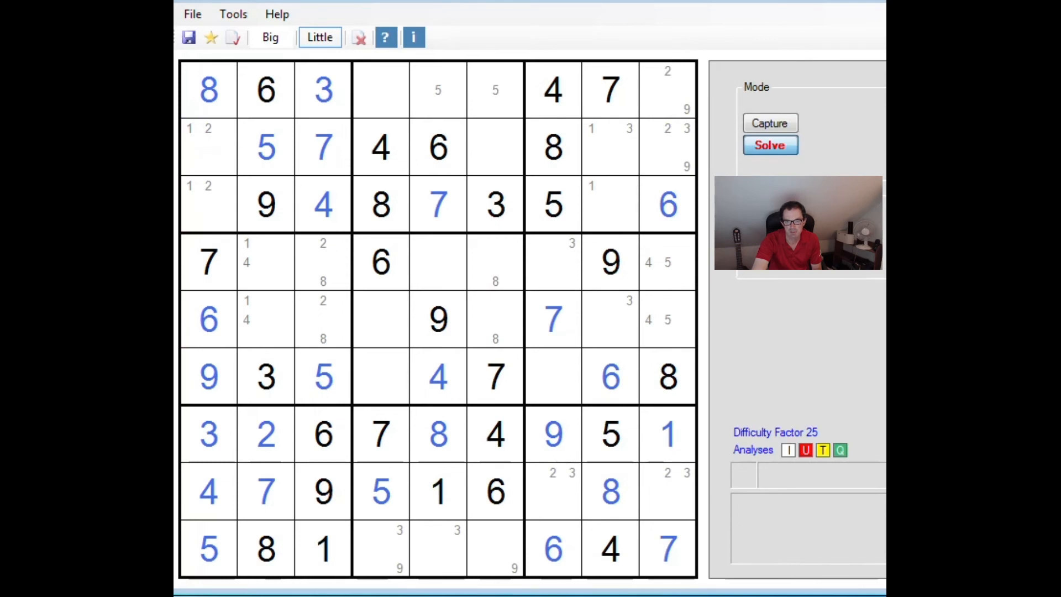
# Enter the new solution digits 3, 1, 2, 8 across rows 2–5 in Big mode
pyautogui.click(269, 38)
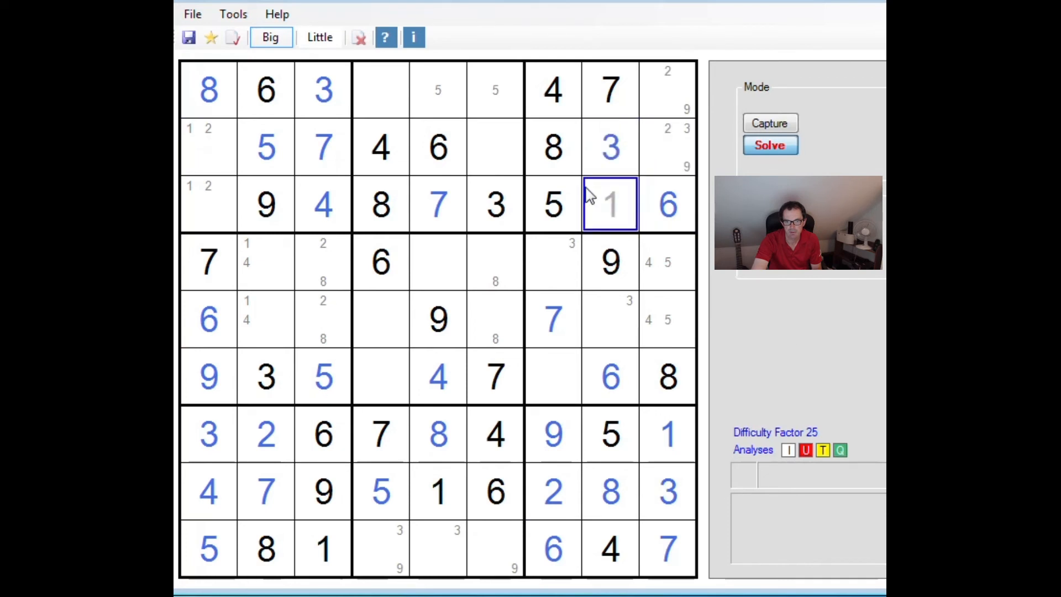
pyautogui.click(318, 37)
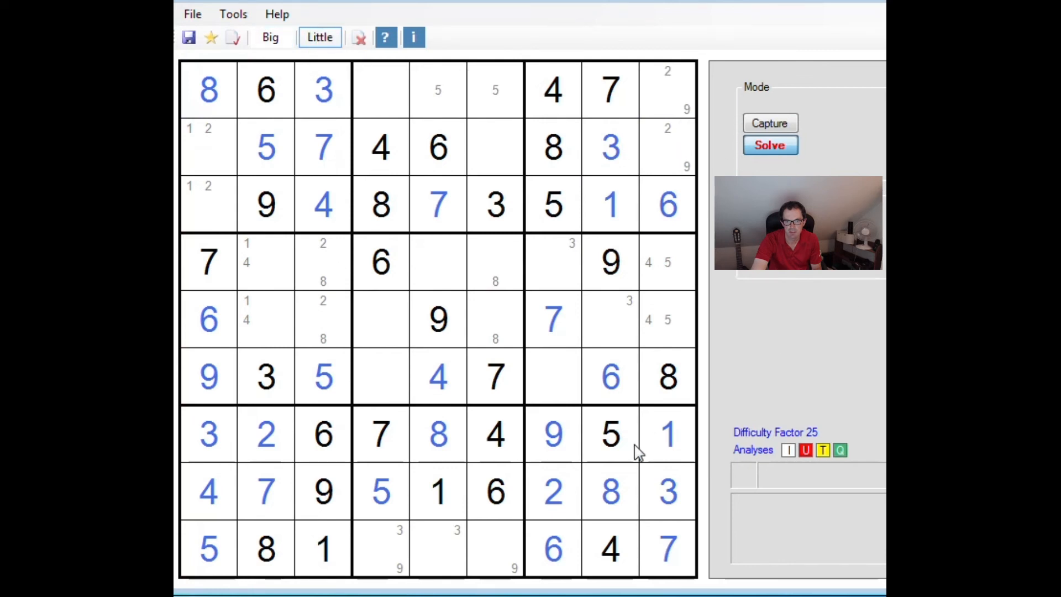
pyautogui.click(270, 37)
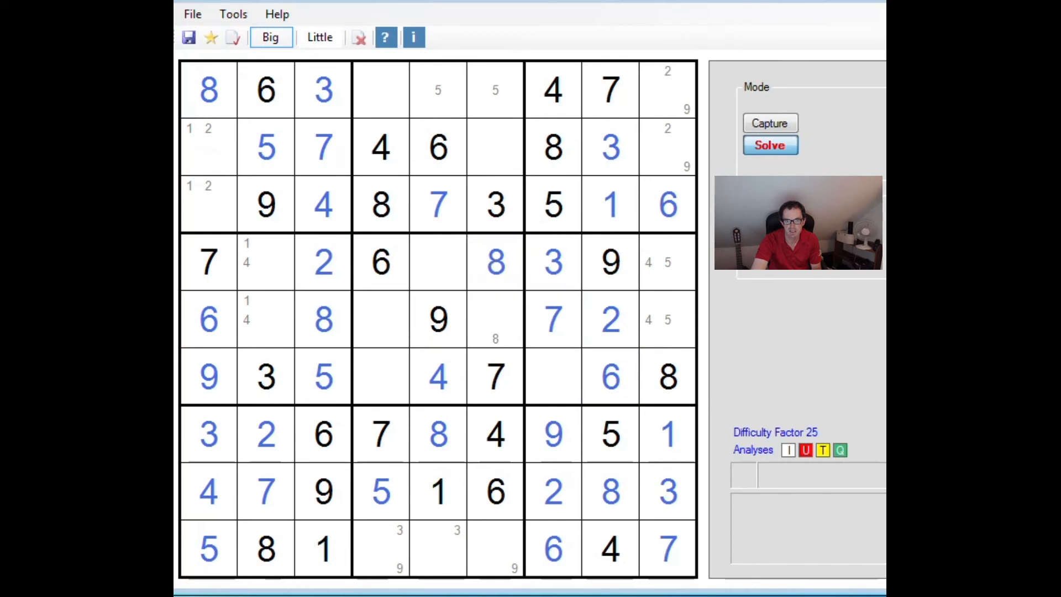
# Complete row 6 with its 1 and 2, then return to Little mode for pencil 2s
pyautogui.click(553, 375)
pyautogui.write('1')
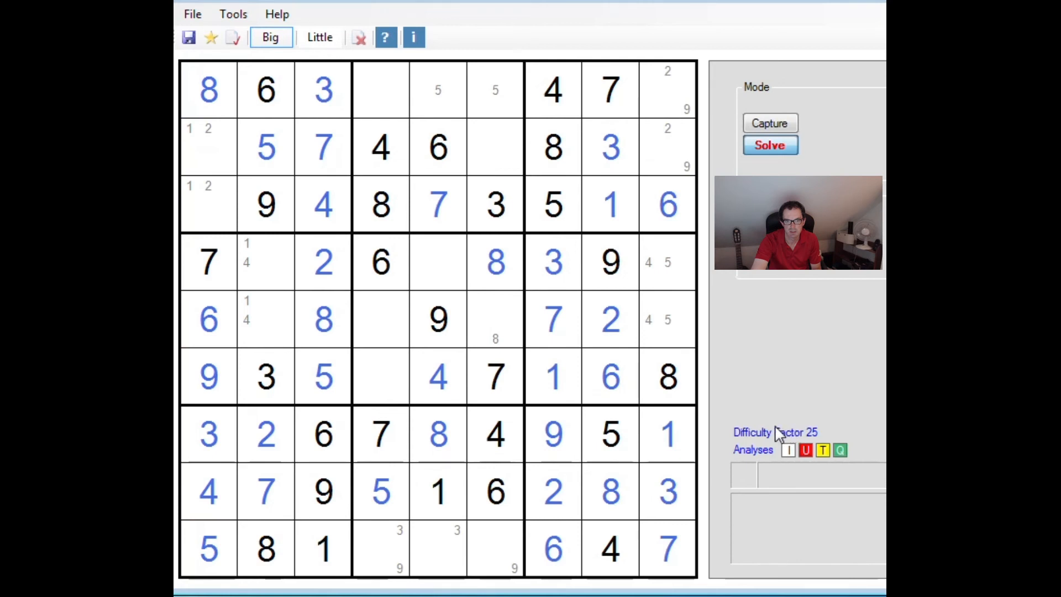
pyautogui.click(381, 375)
pyautogui.write('2')
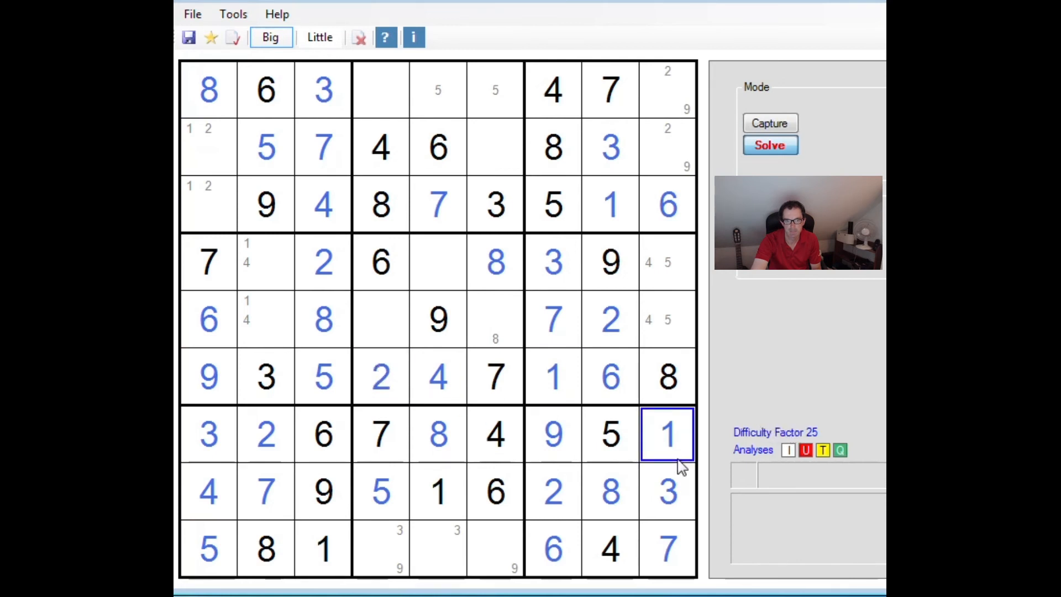
pyautogui.click(319, 38)
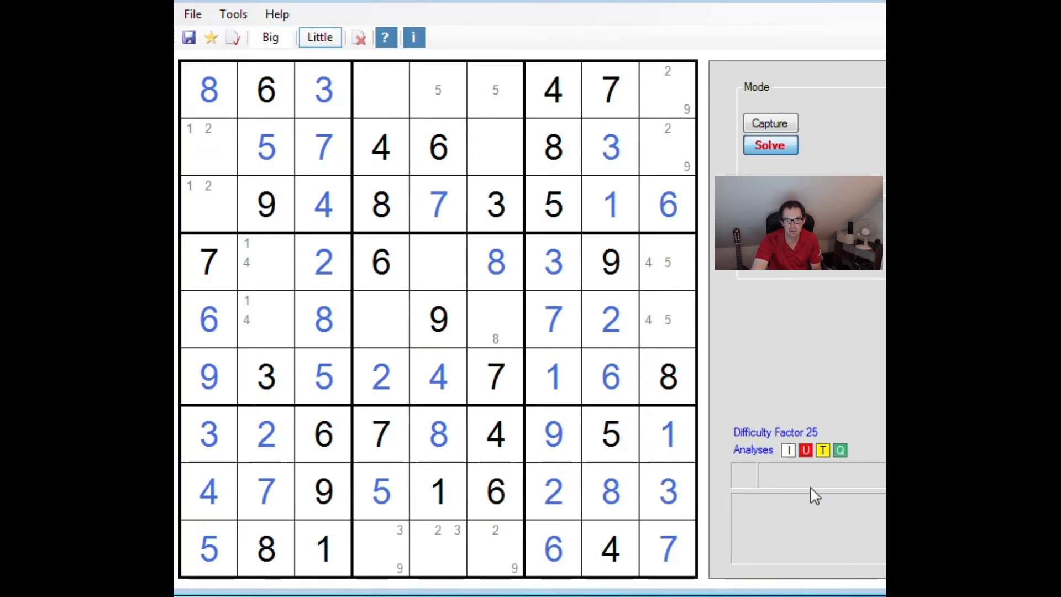
pyautogui.moveTo(803, 510)
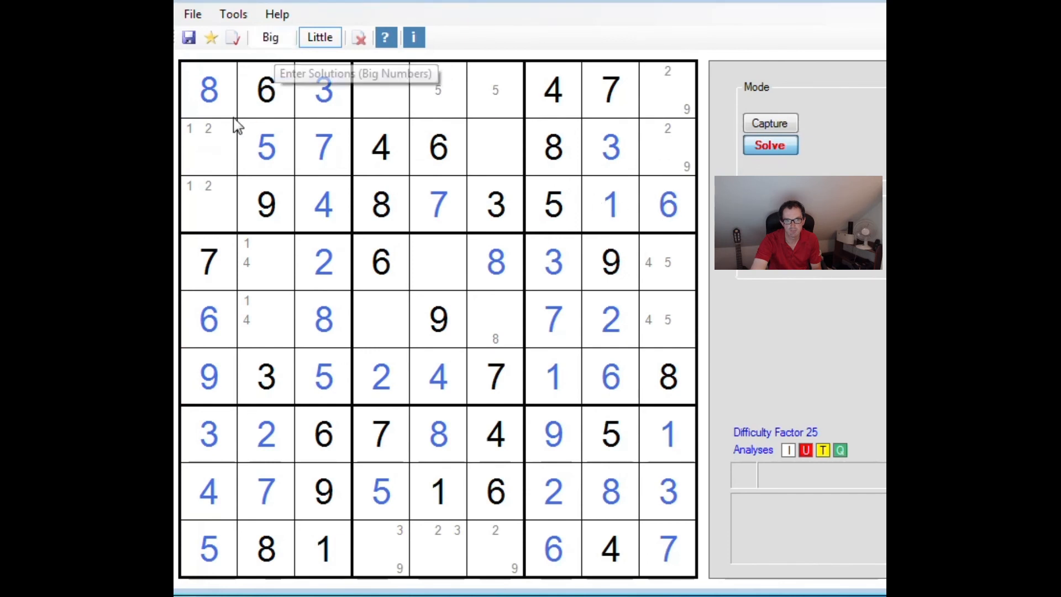
# Enter 1 and 2 in column 1 and the 4s and 5s of rows 4–5 in Big mode
pyautogui.click(270, 38)
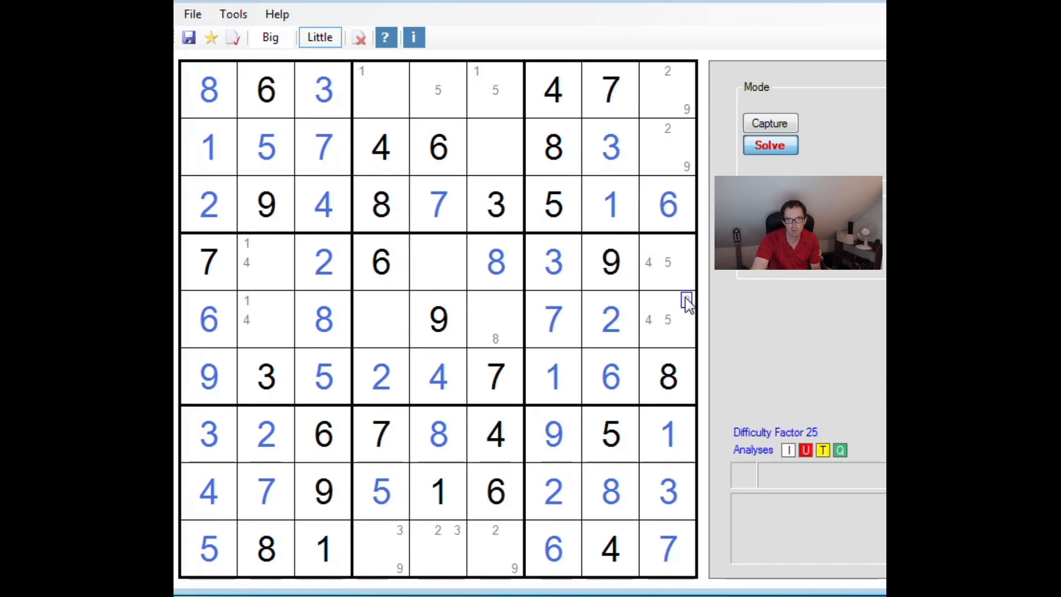
pyautogui.click(685, 279)
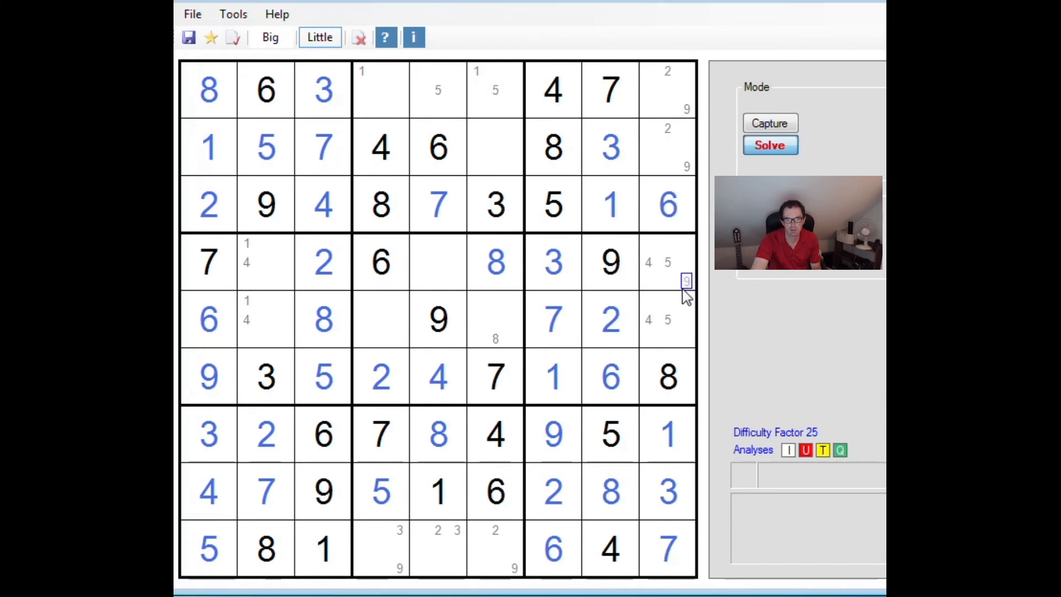
pyautogui.click(686, 281)
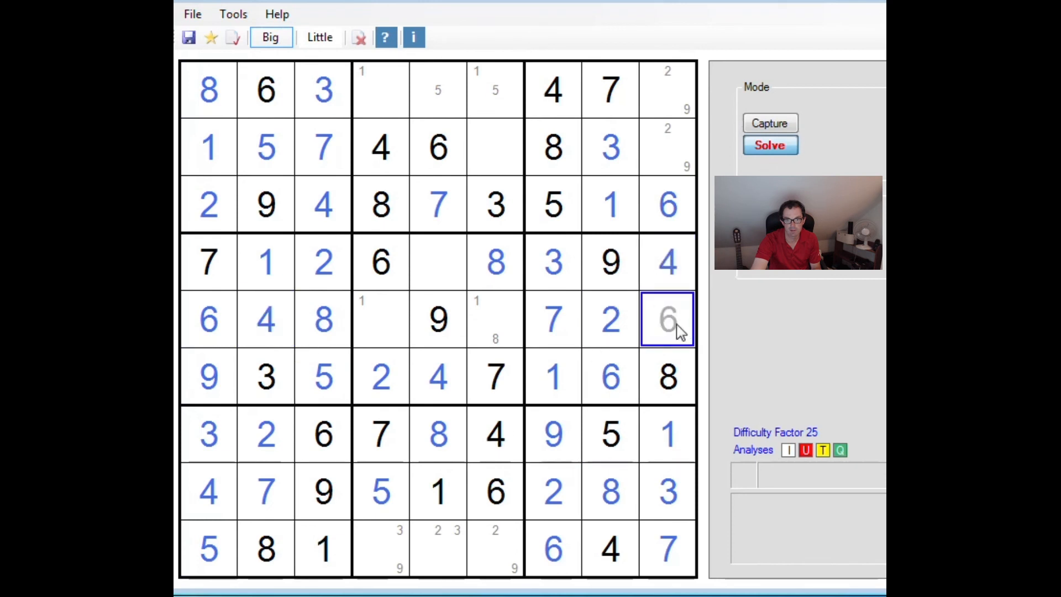
# Place 5 in row 5 and 1 in row 1, completing rows 3, 4 and 9, then return to Little mode
pyautogui.click(438, 263)
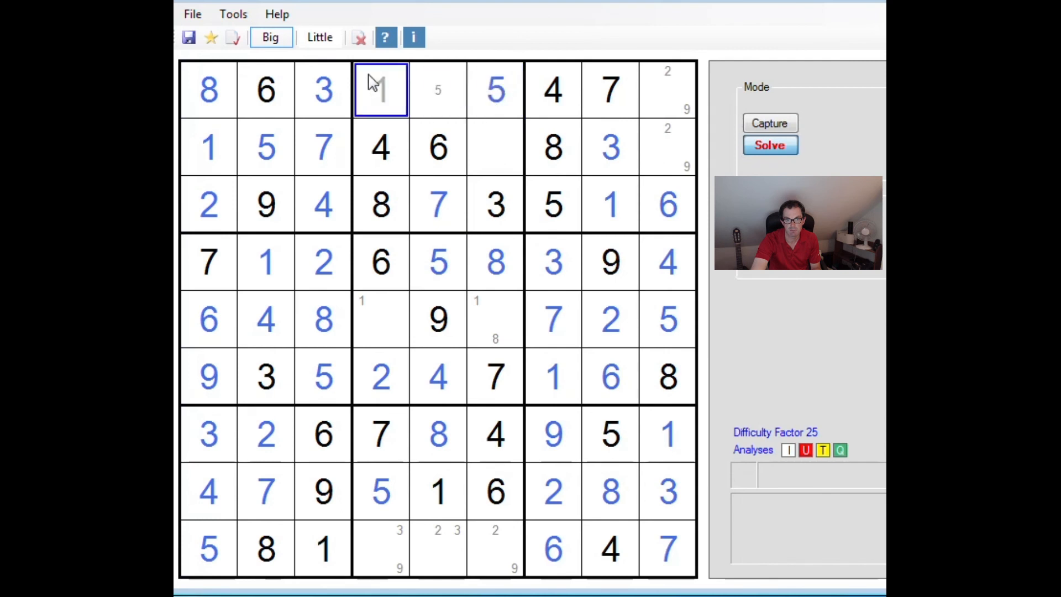
pyautogui.click(552, 319)
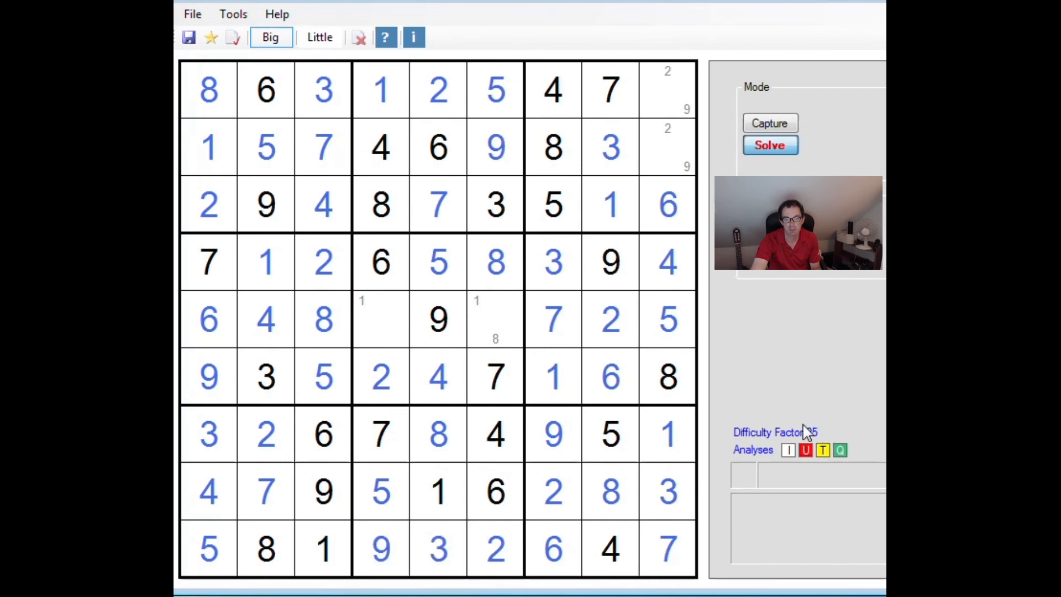
pyautogui.click(319, 37)
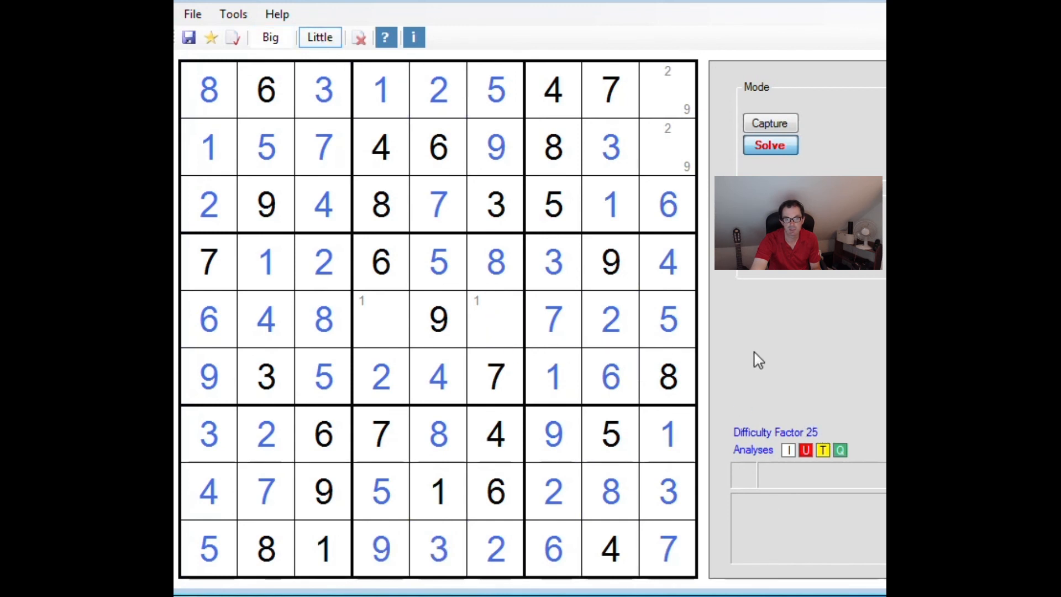
pyautogui.moveTo(555, 291)
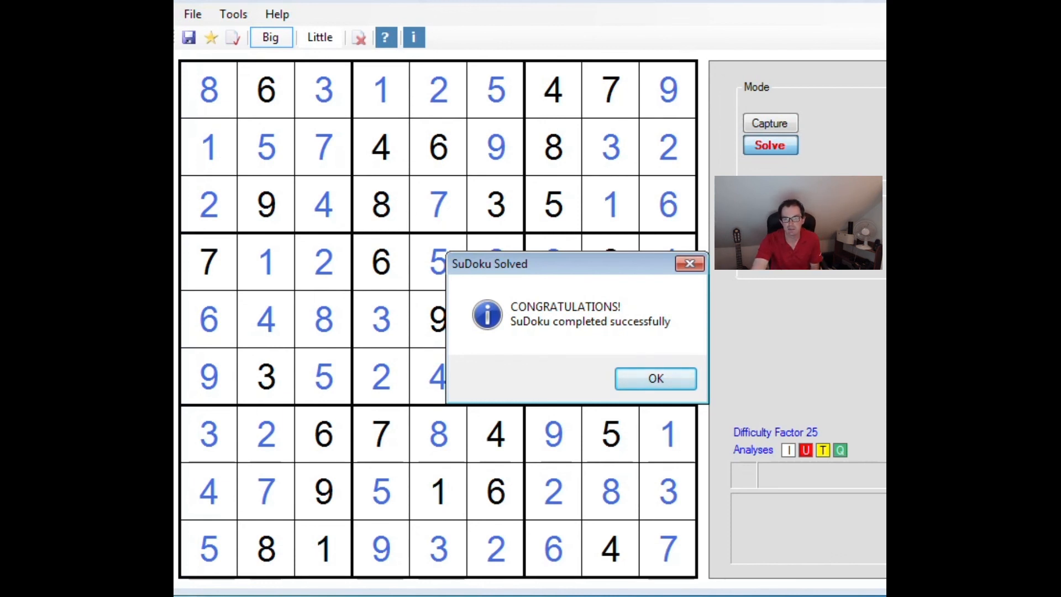
# Confirm the completed grid by acknowledging the 'SuDoku Solved' congratulations dialog
pyautogui.click(655, 379)
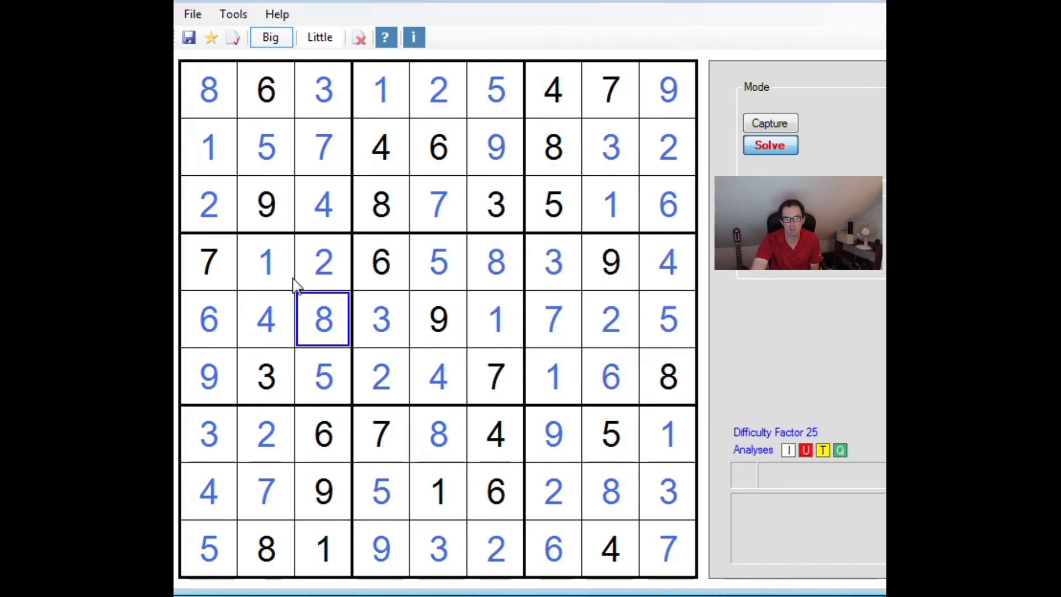